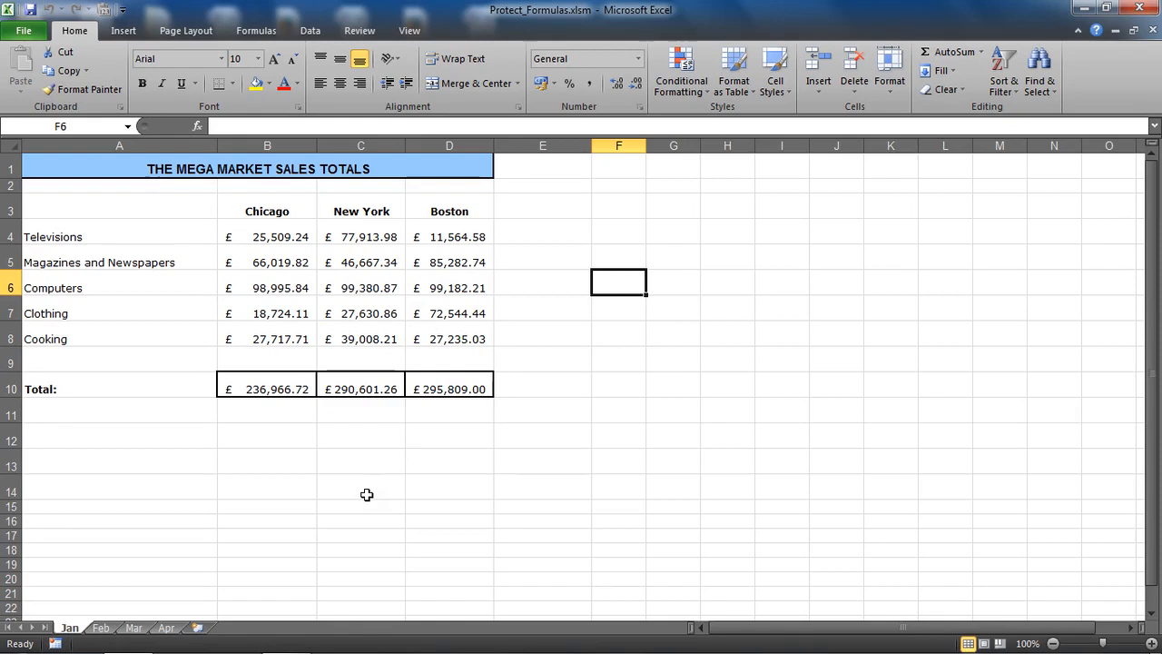
pyautogui.moveTo(645, 260)
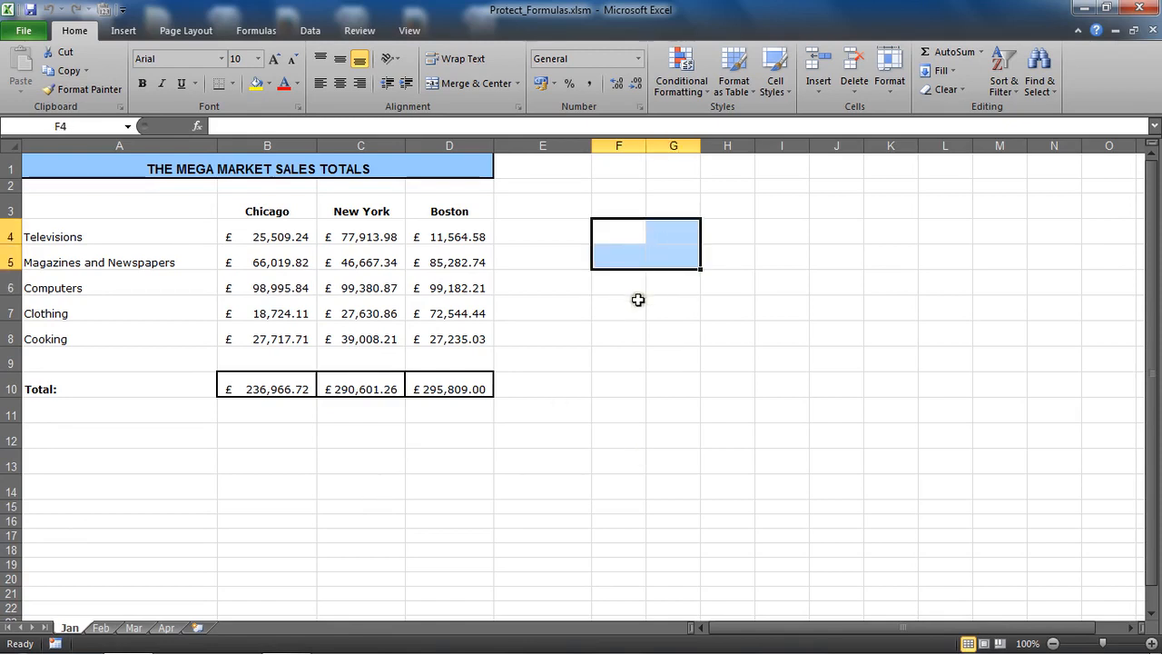
pyautogui.moveTo(385, 275)
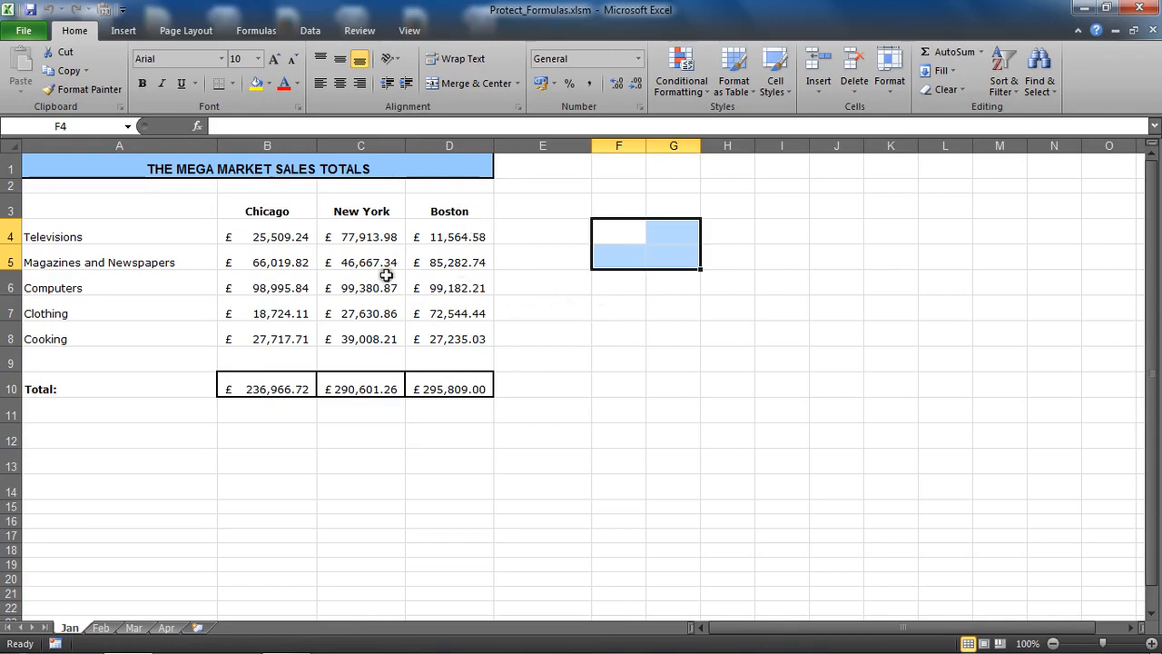
pyautogui.moveTo(399, 238)
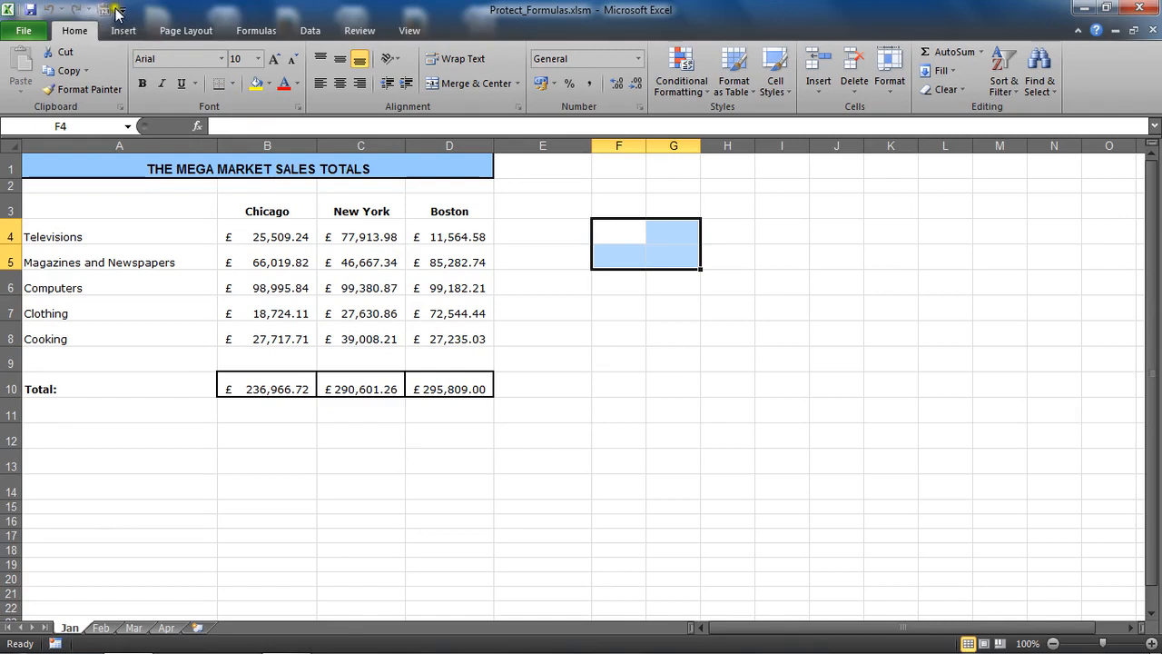
pyautogui.moveTo(107, 9)
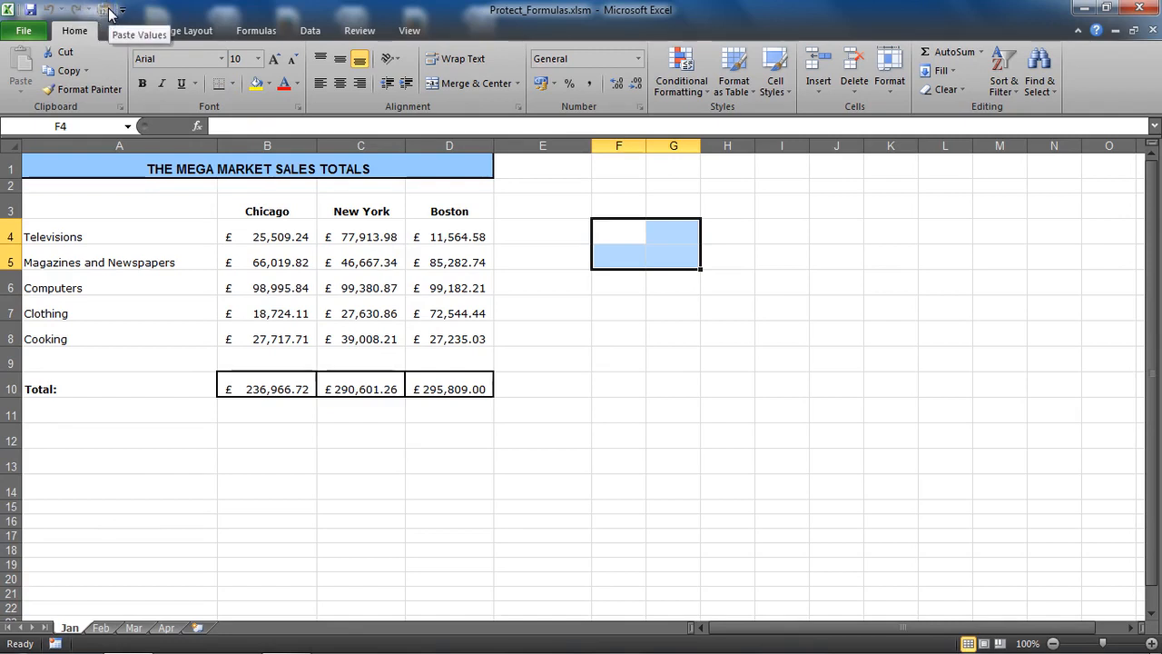
pyautogui.moveTo(615, 201)
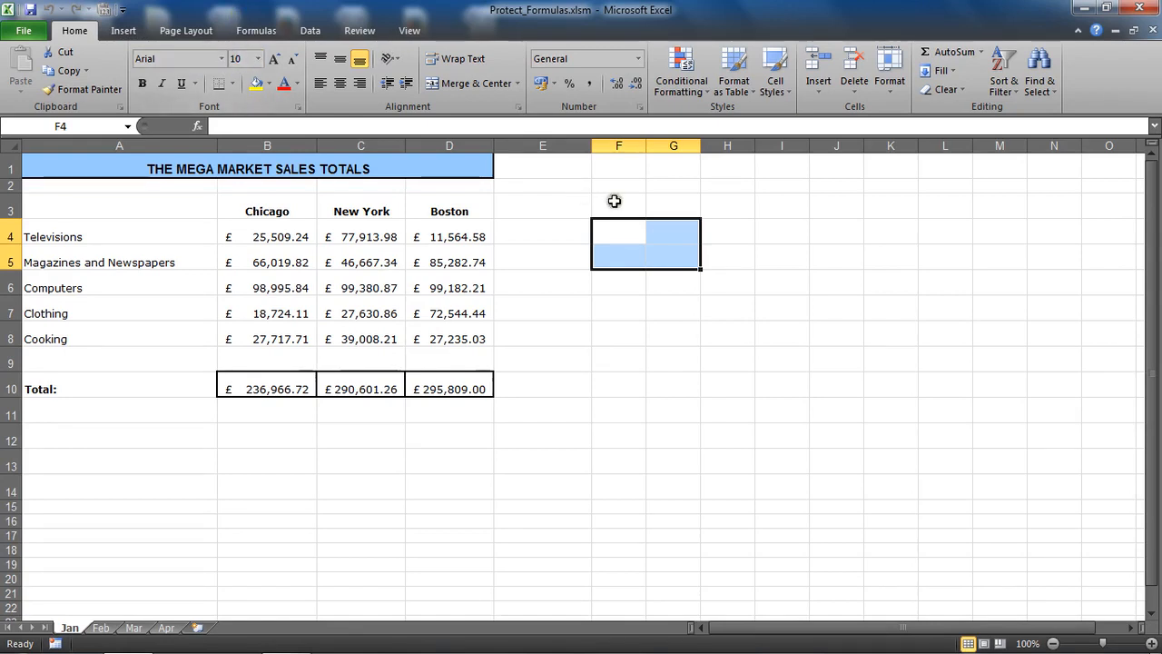
# Step: Select cell F4, then tick Developer under Main Tabs in Customize the Ribbon
pyautogui.click(618, 232)
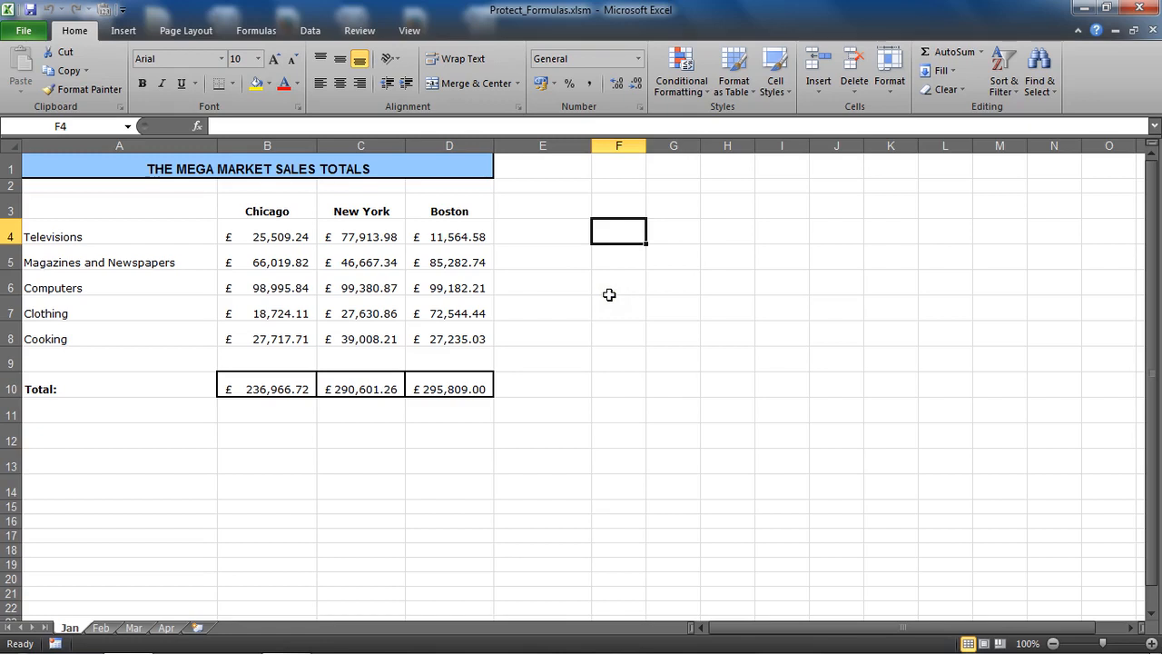
pyautogui.moveTo(574, 250)
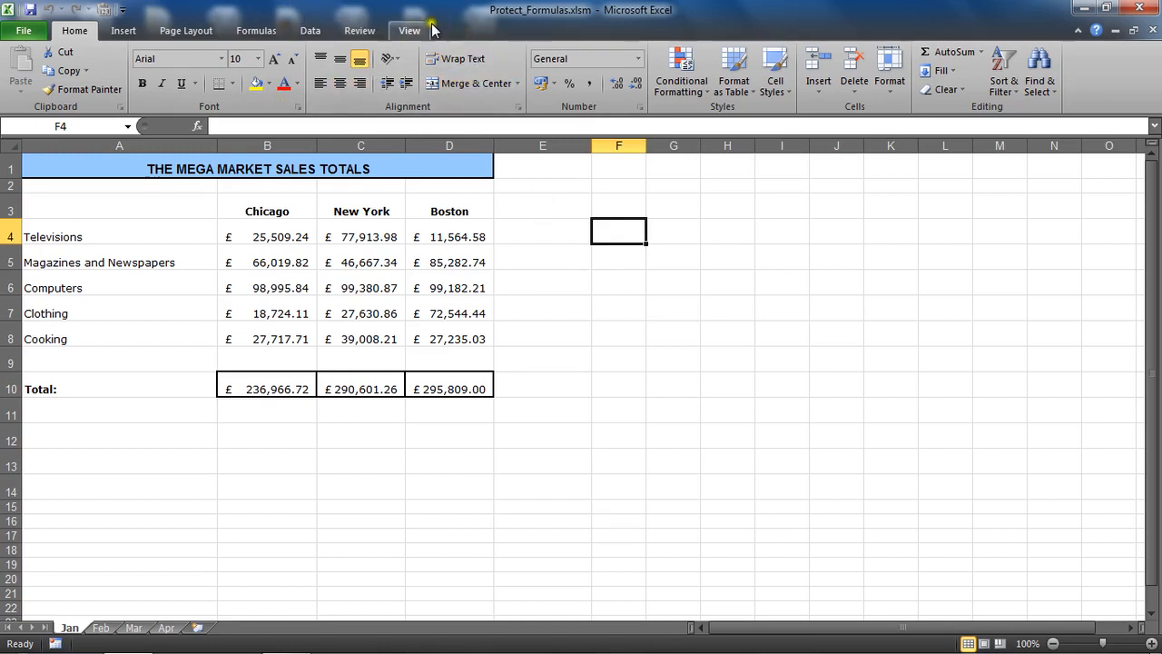
pyautogui.moveTo(489, 36)
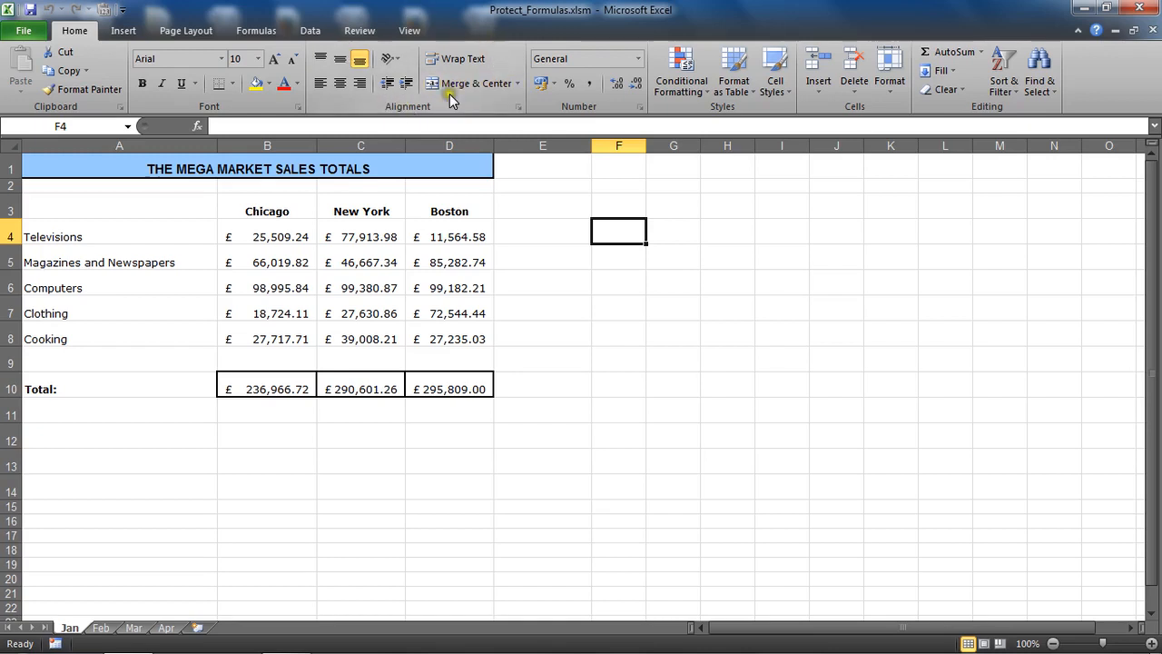
pyautogui.moveTo(412, 111)
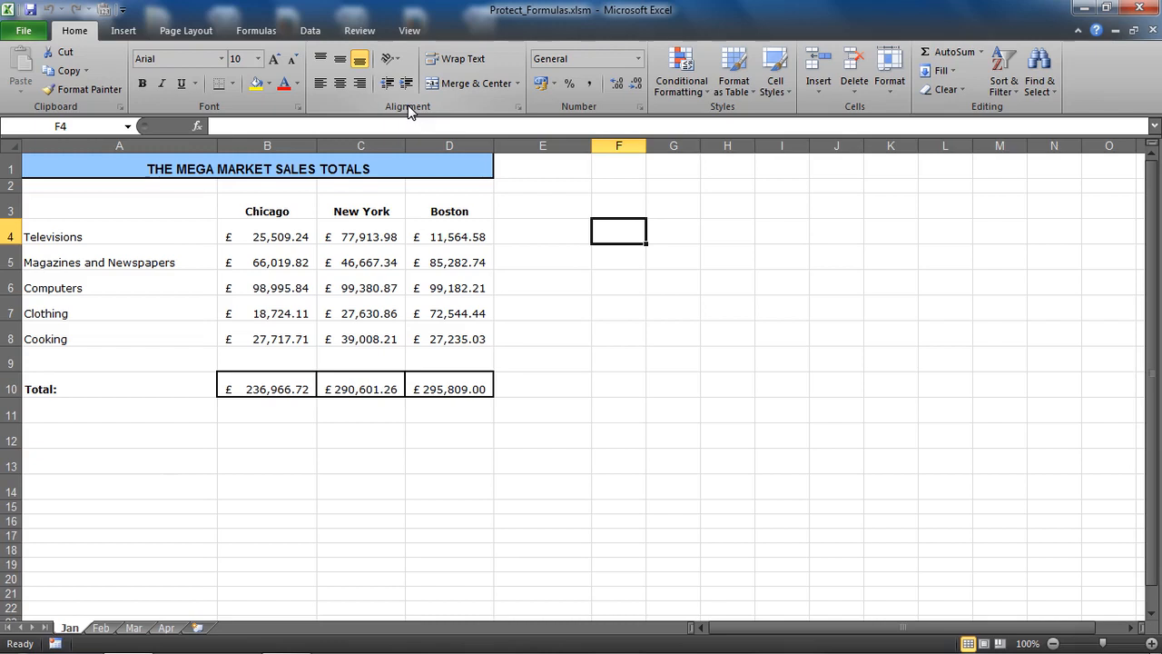
pyautogui.moveTo(471, 83)
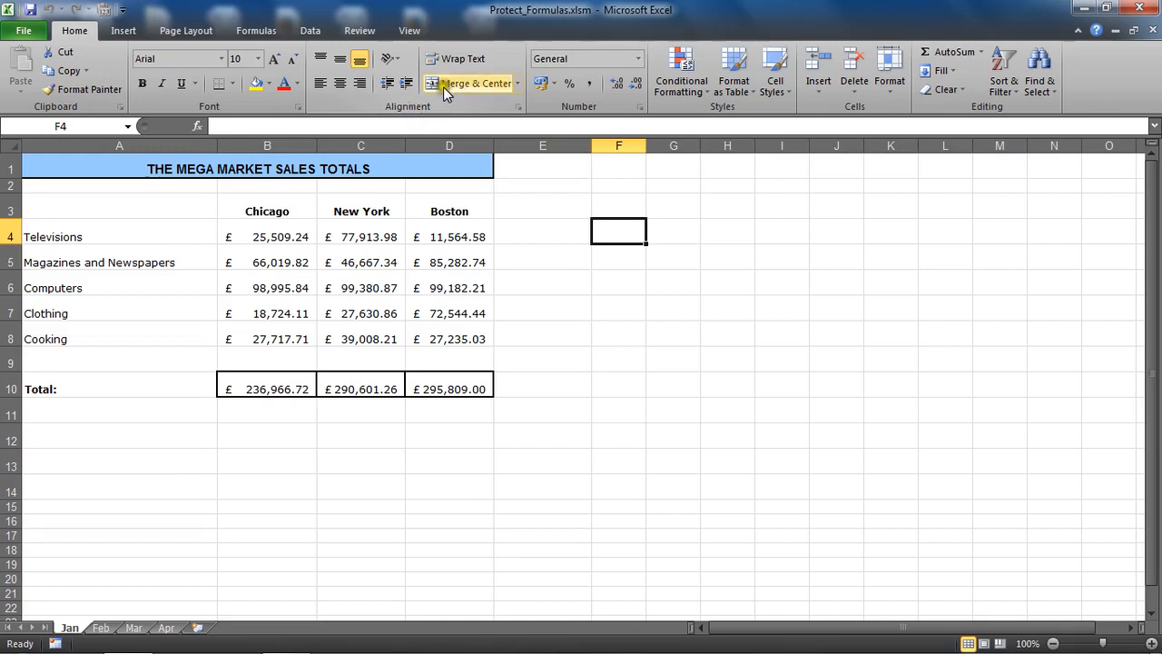
pyautogui.moveTo(461, 30)
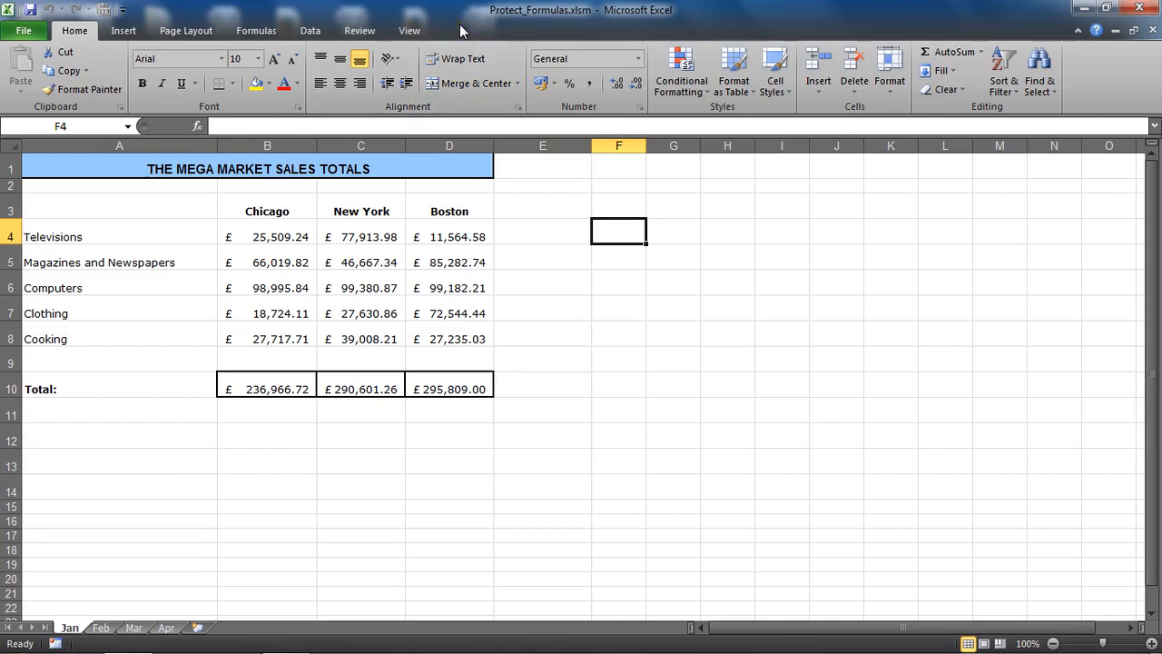
pyautogui.moveTo(462, 58)
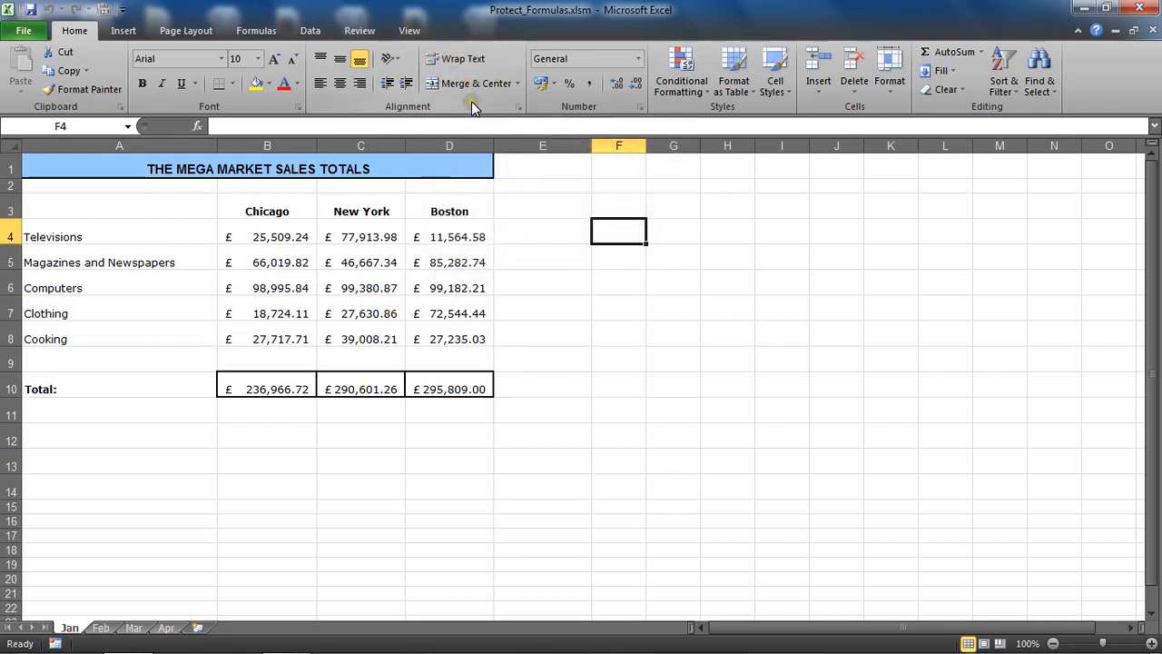
pyautogui.rightClick(471, 99)
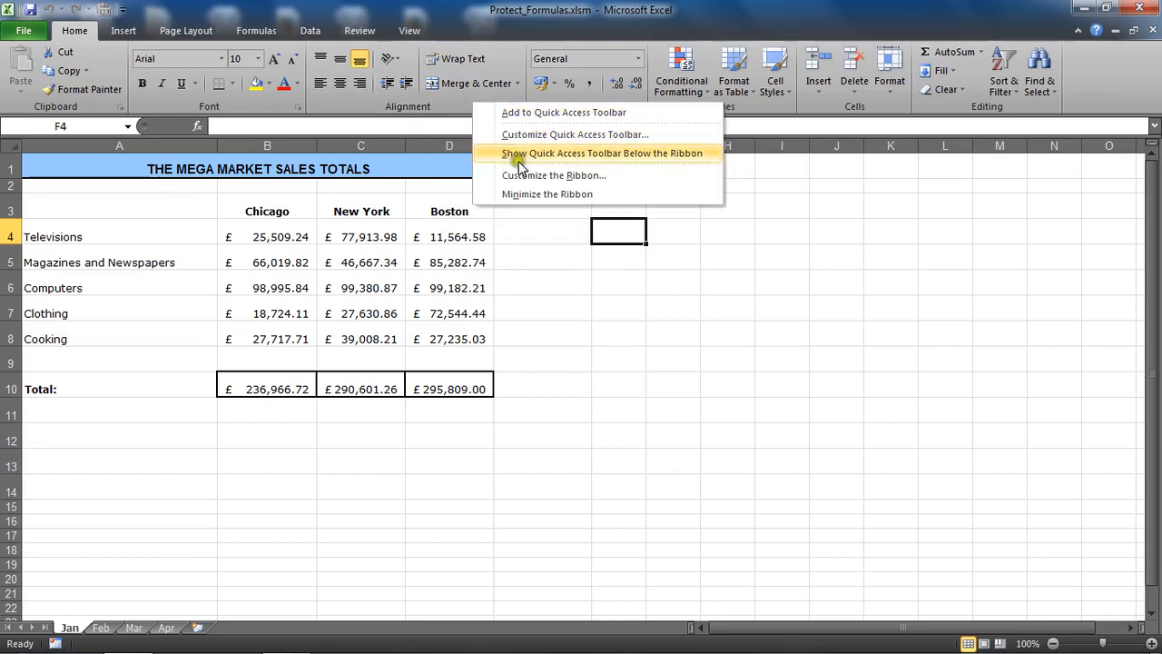
pyautogui.moveTo(522, 175)
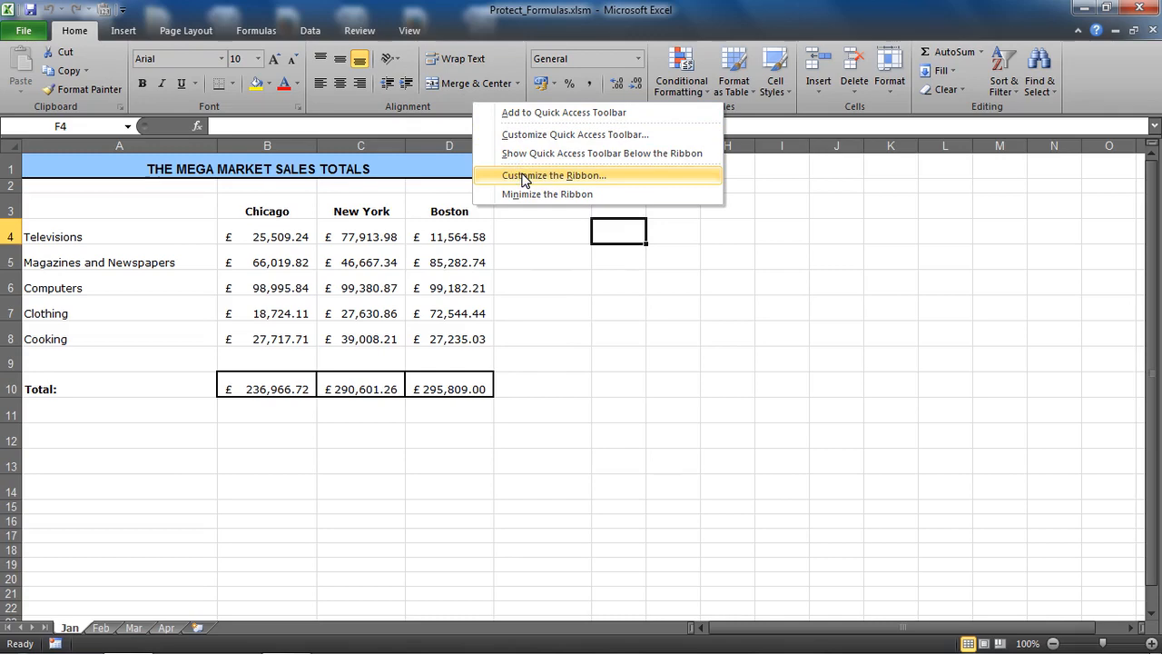
pyautogui.click(555, 175)
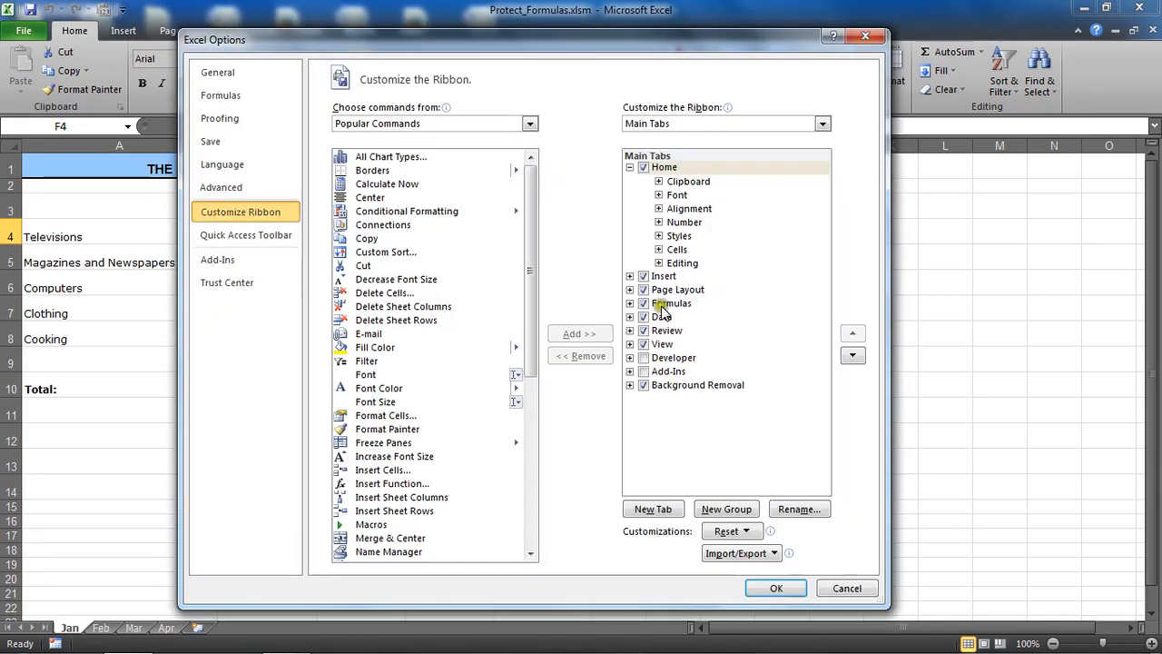
pyautogui.click(643, 357)
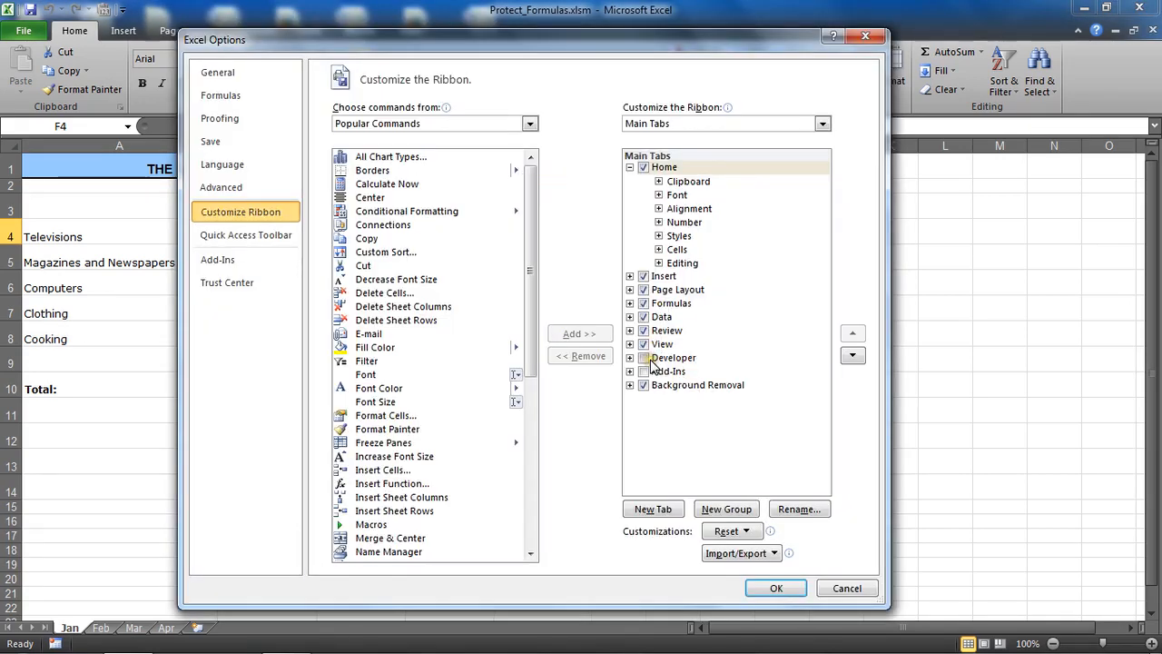
pyautogui.click(644, 357)
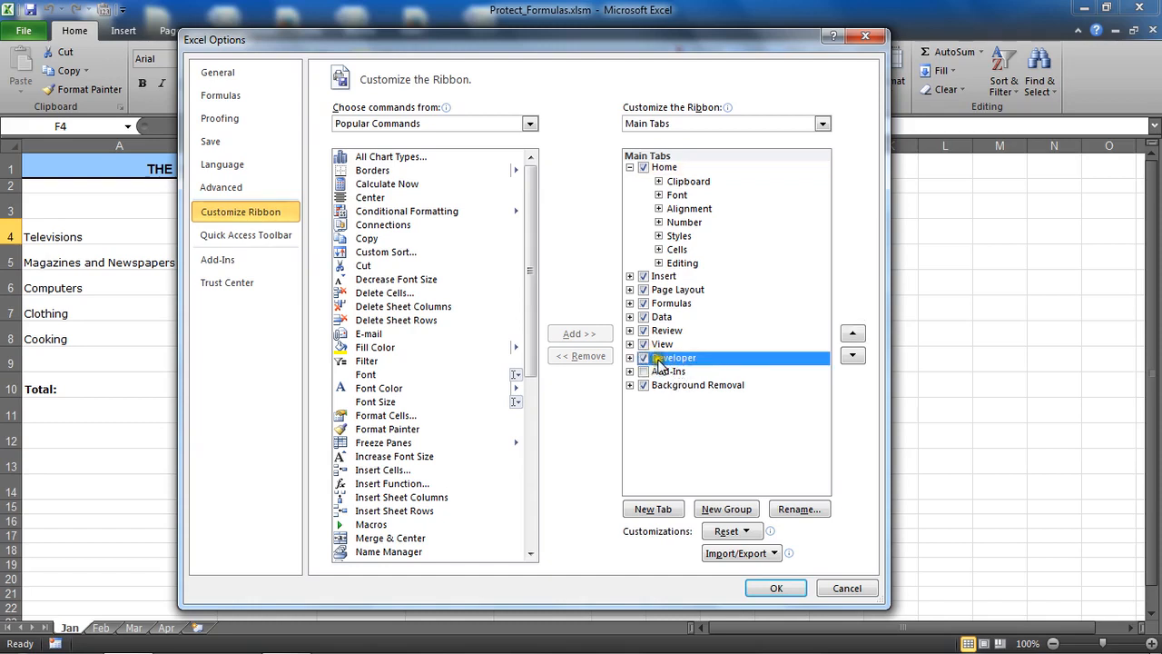
pyautogui.click(642, 357)
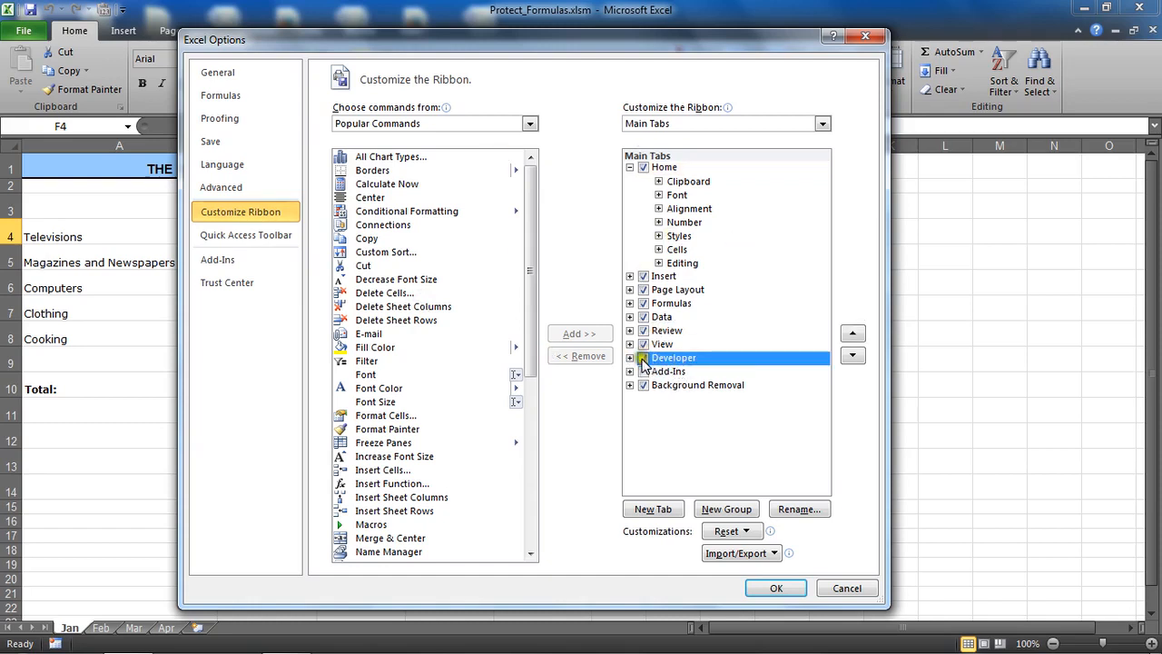
pyautogui.click(643, 356)
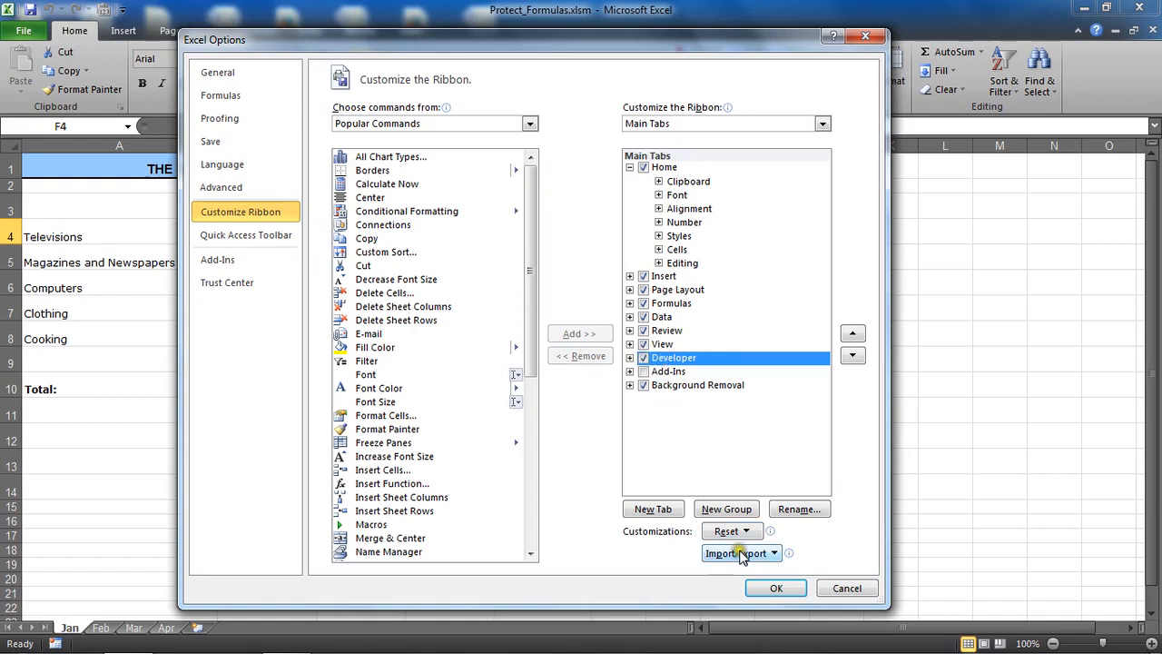
pyautogui.click(775, 587)
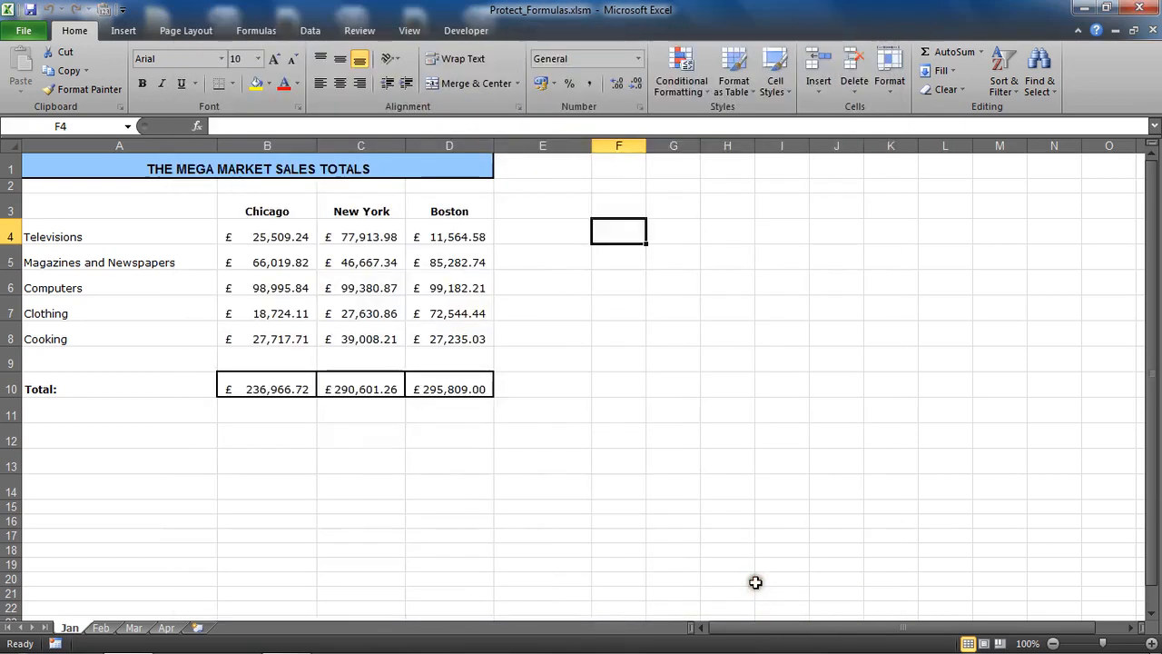
# Step: Choose Button (Form Control) from the Developer tab's Insert controls list
pyautogui.click(465, 30)
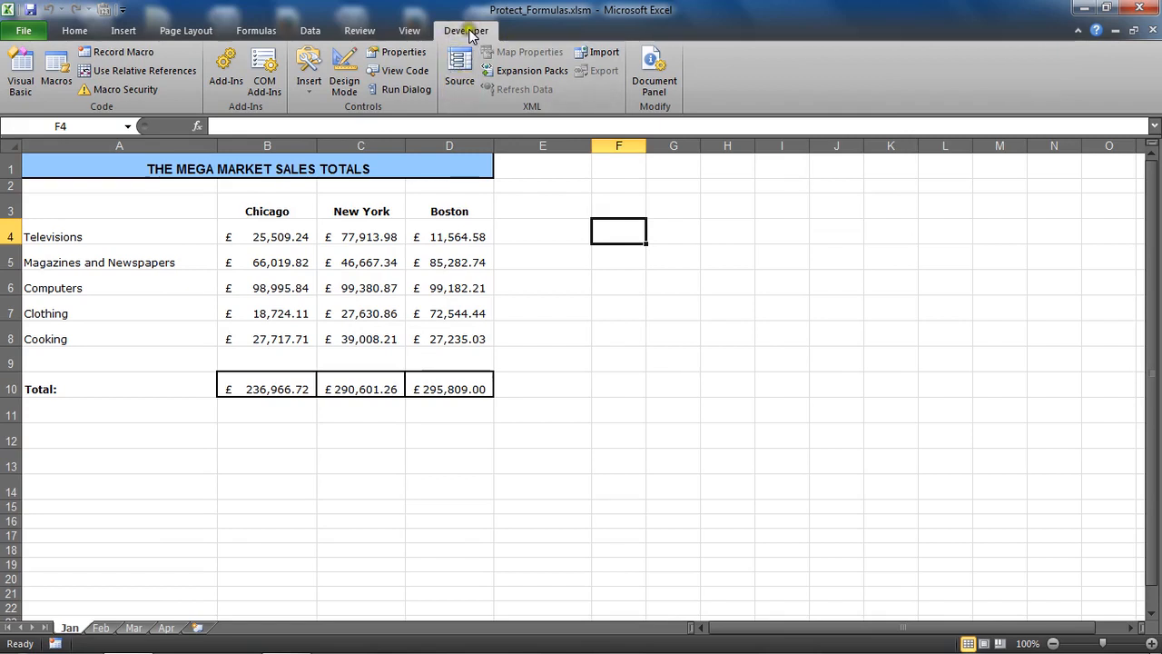
pyautogui.moveTo(402, 51)
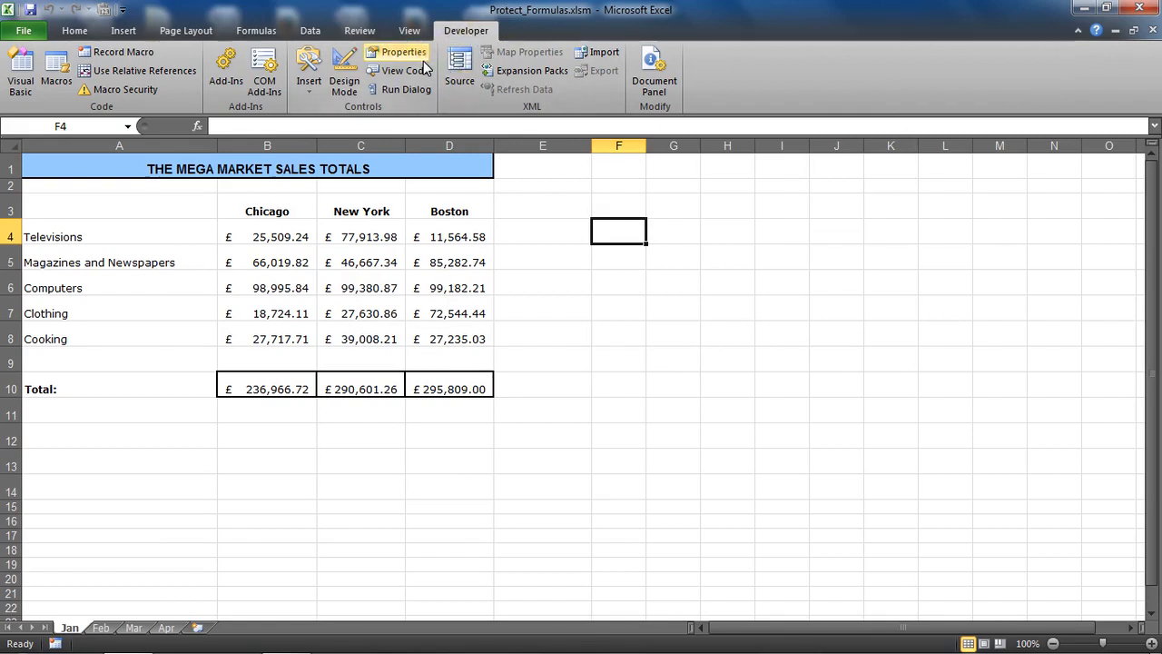
pyautogui.click(309, 72)
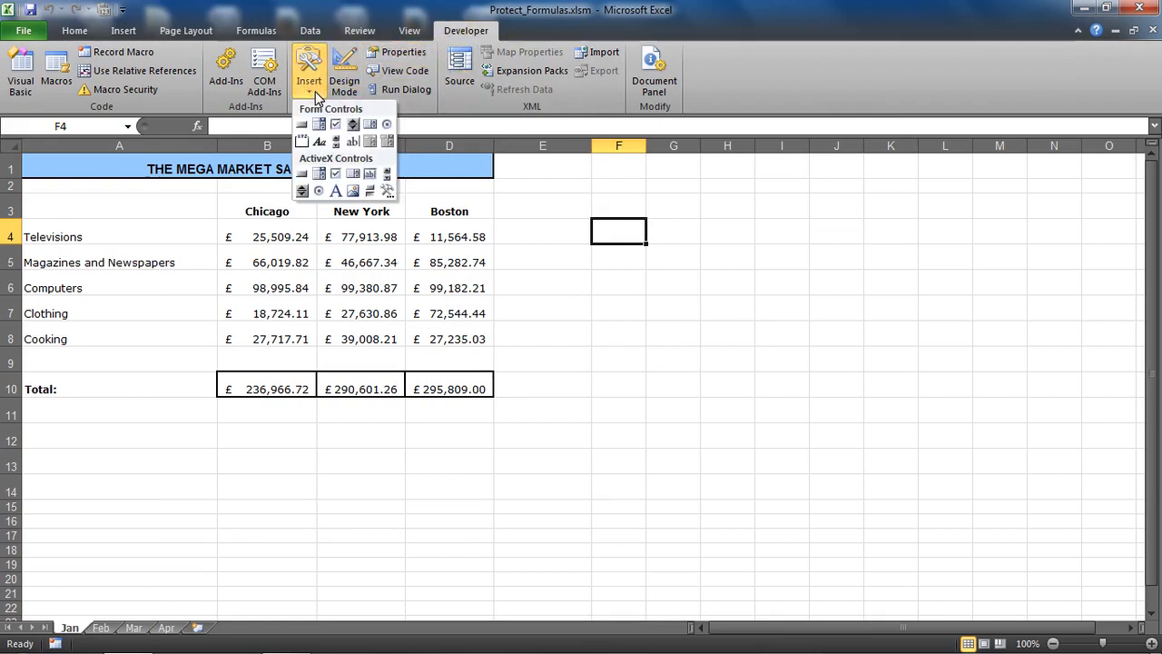
pyautogui.moveTo(558, 98)
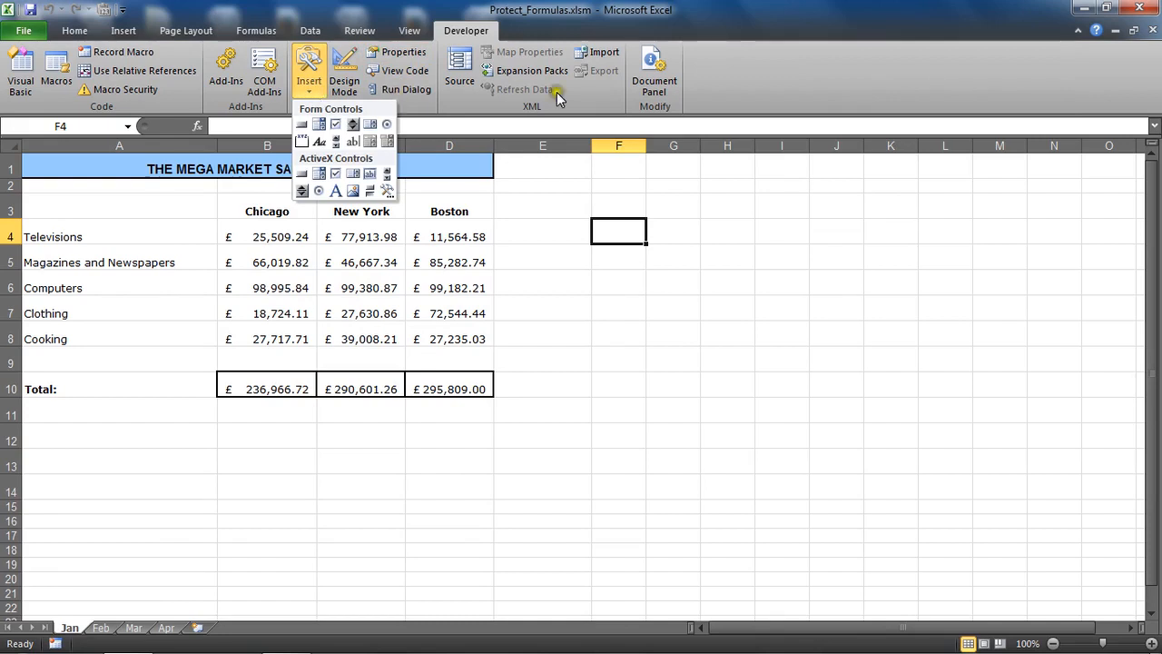
pyautogui.moveTo(292, 179)
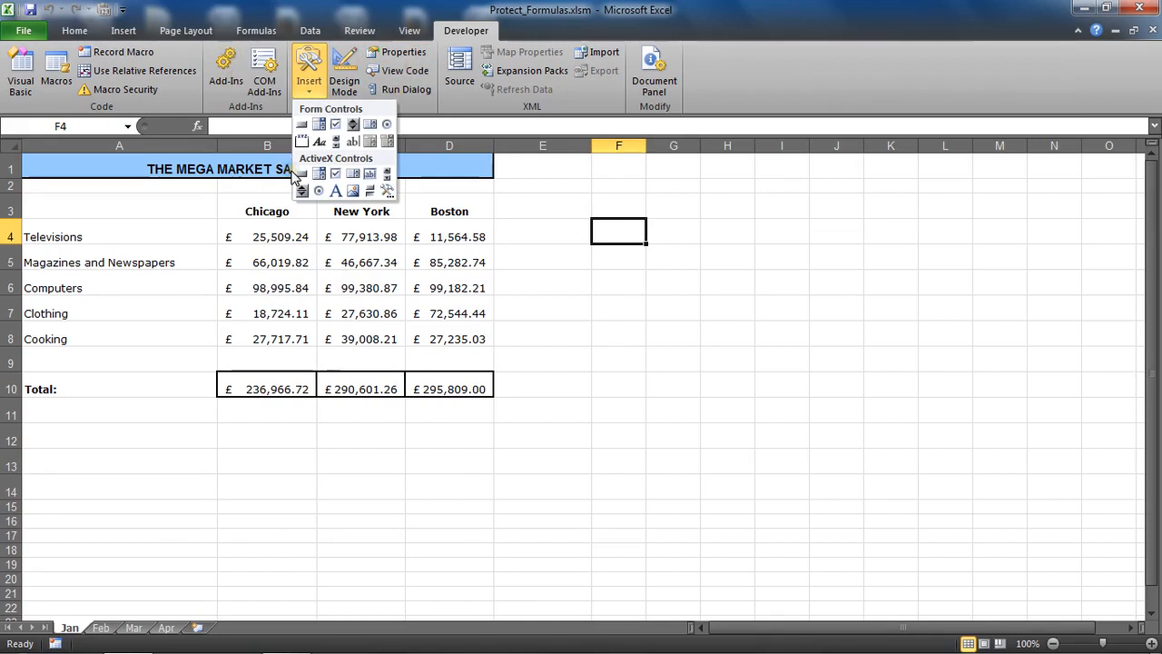
pyautogui.moveTo(303, 124)
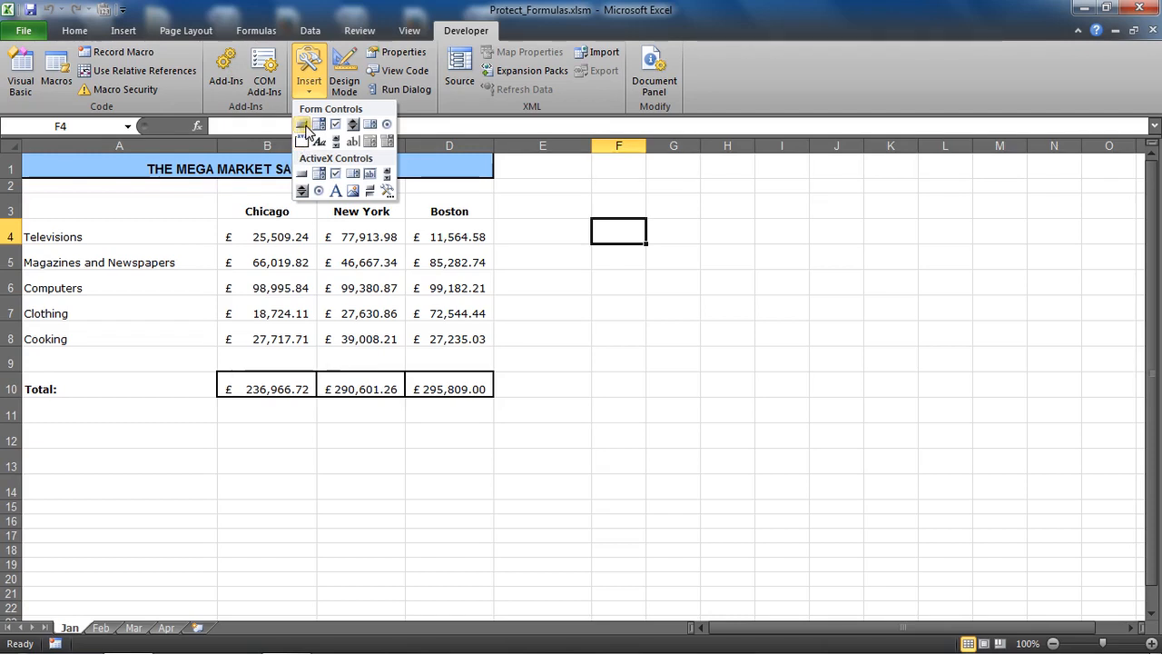
pyautogui.moveTo(304, 124)
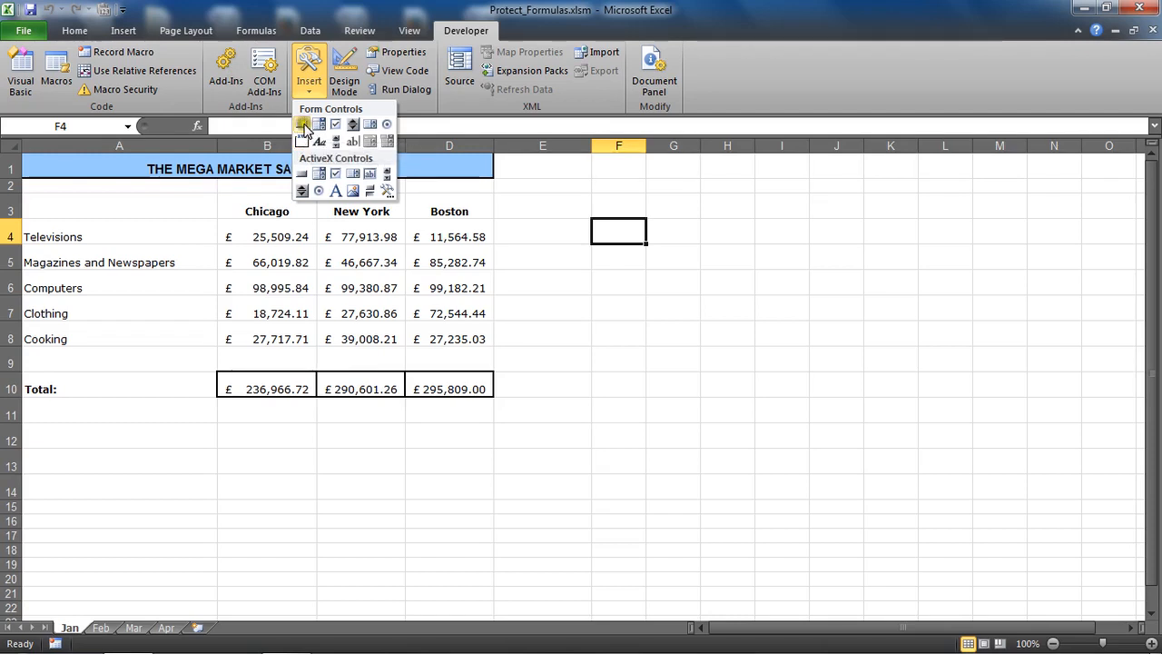
pyautogui.click(303, 124)
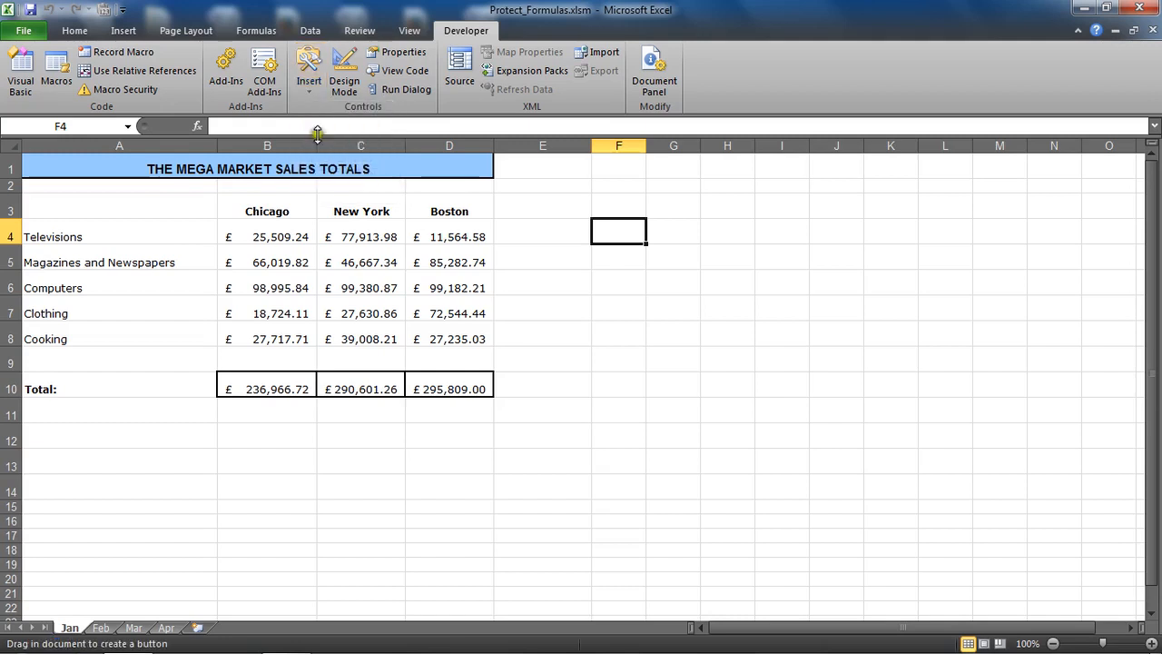
pyautogui.moveTo(589, 279)
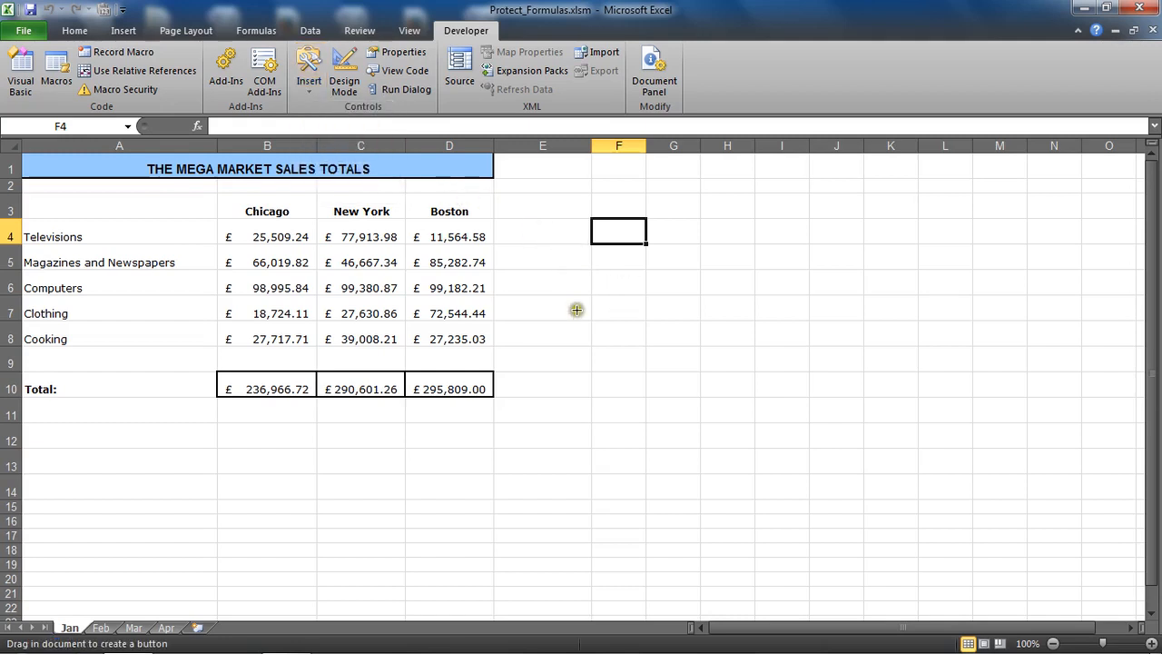
pyautogui.moveTo(591, 217)
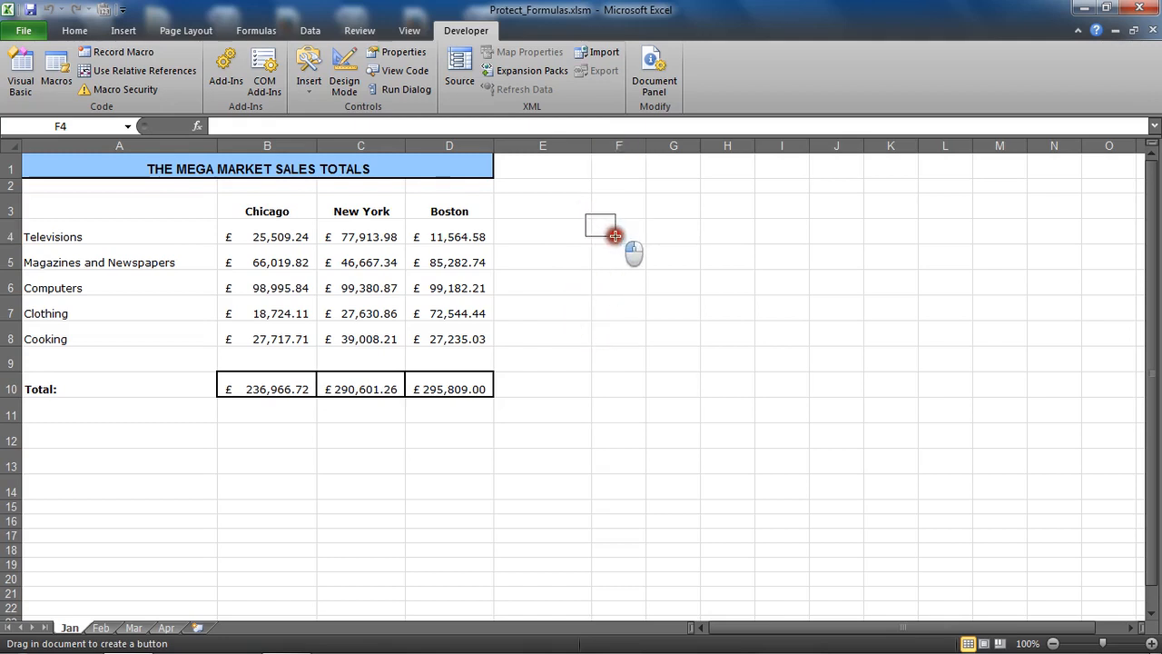
# Step: Draw a button beside the sales table near F4 and assign it Protect_Formulas
pyautogui.moveTo(600, 222); pyautogui.dragTo(672, 246)
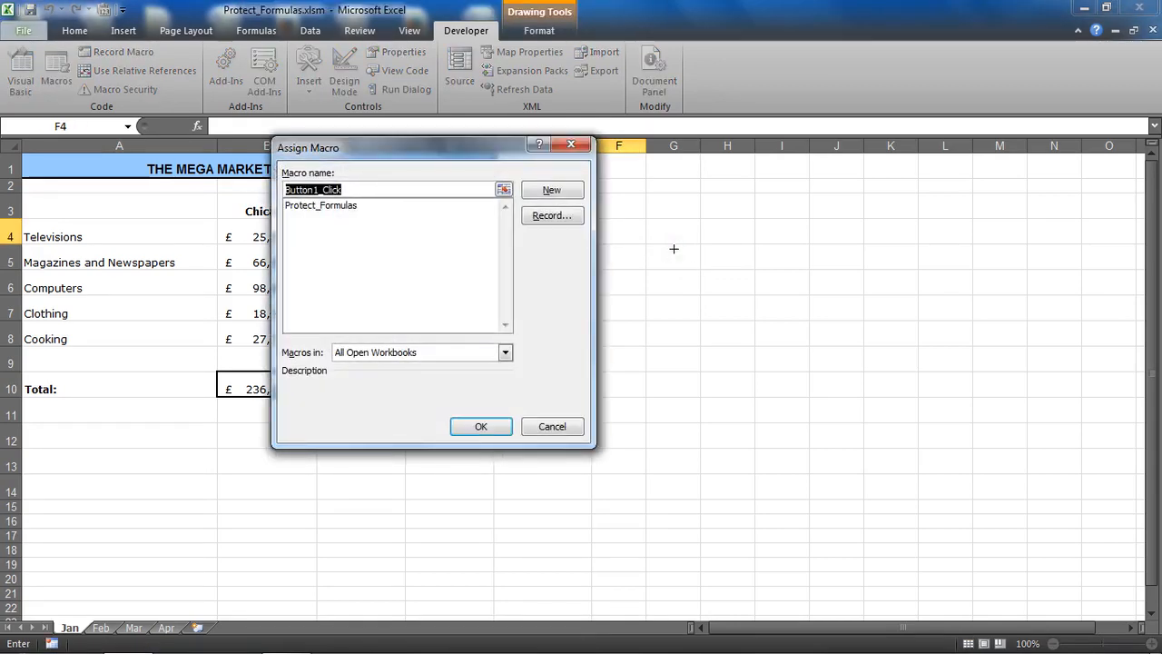
pyautogui.moveTo(336, 240)
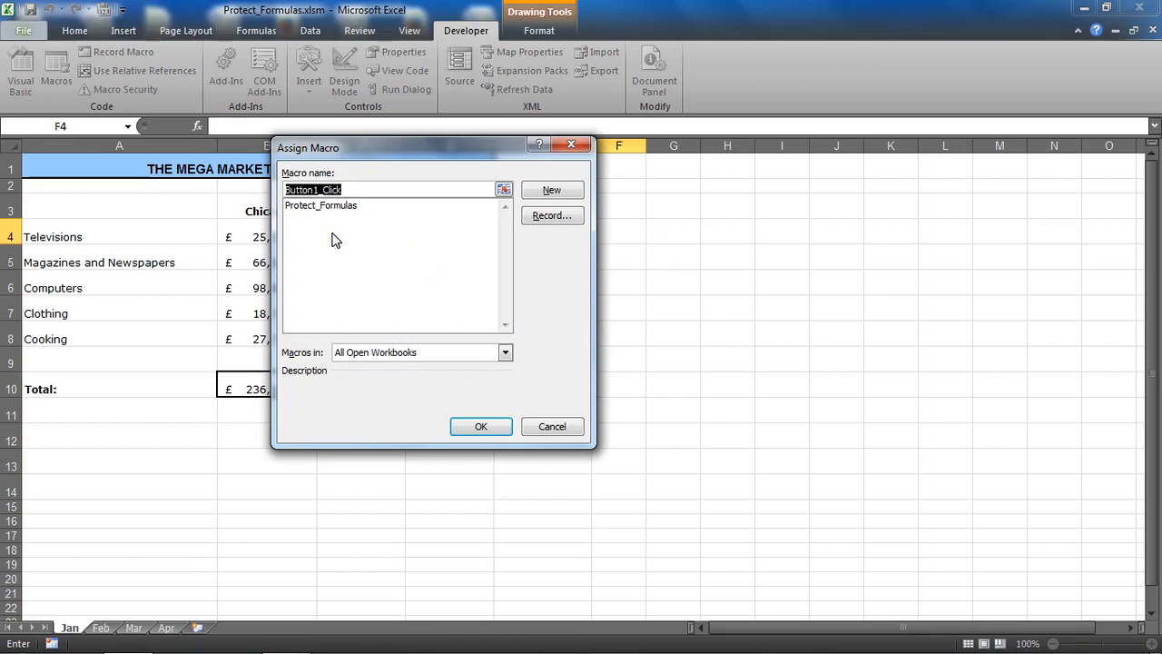
pyautogui.moveTo(373, 287)
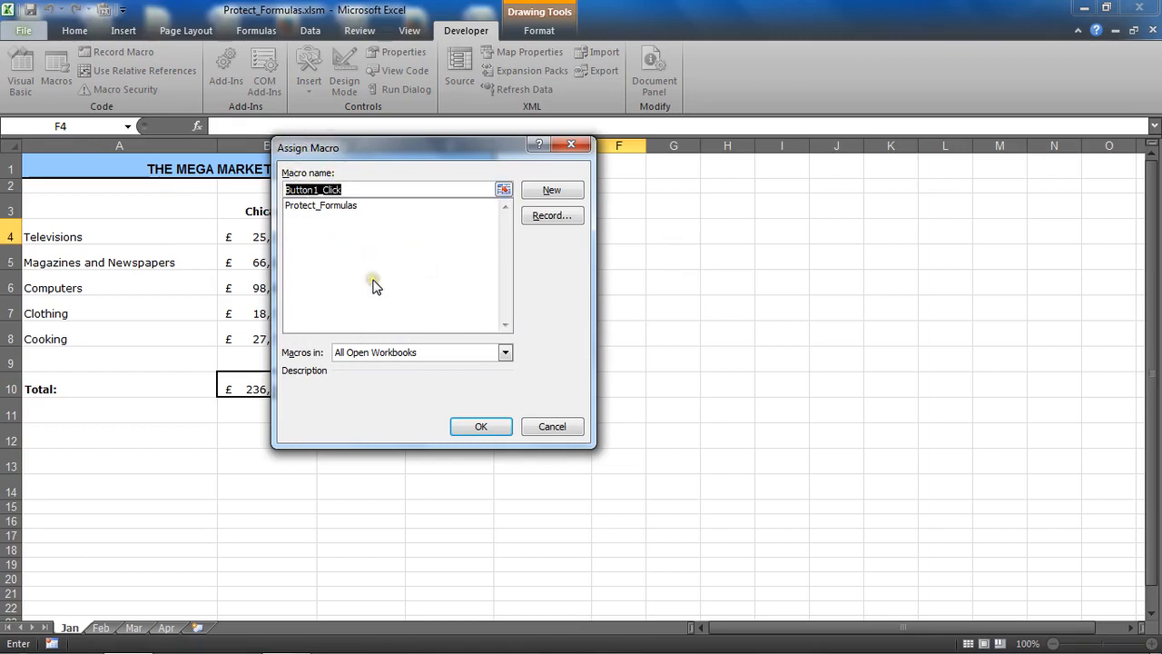
pyautogui.moveTo(346, 240)
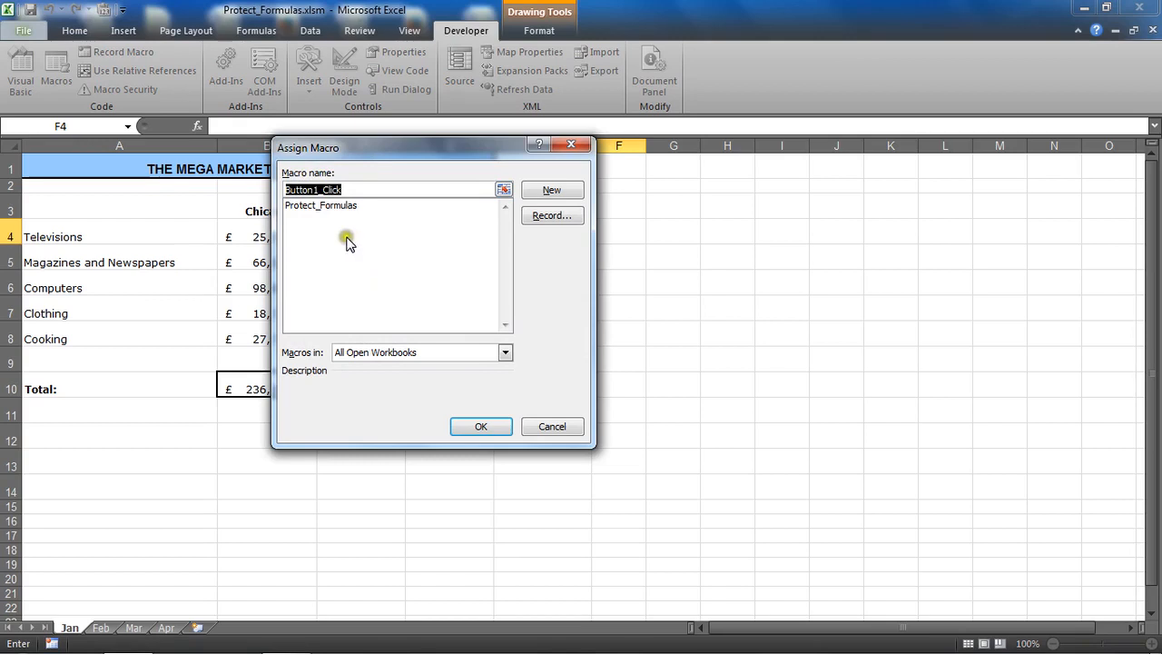
pyautogui.click(320, 205)
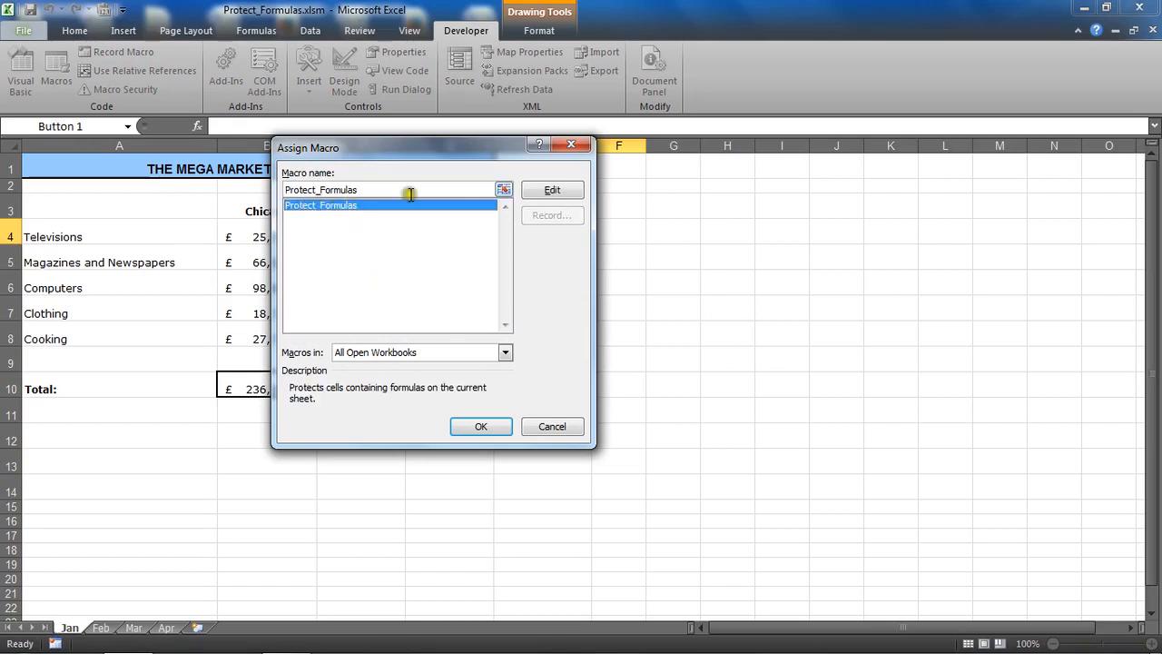
pyautogui.click(480, 425)
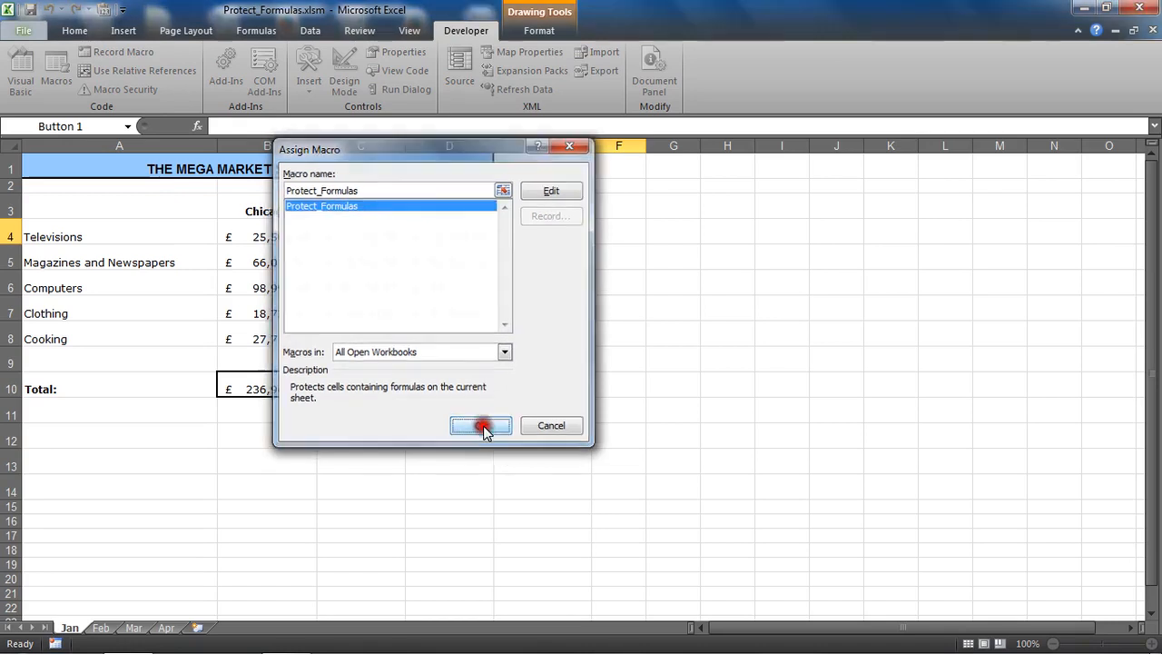
pyautogui.click(481, 425)
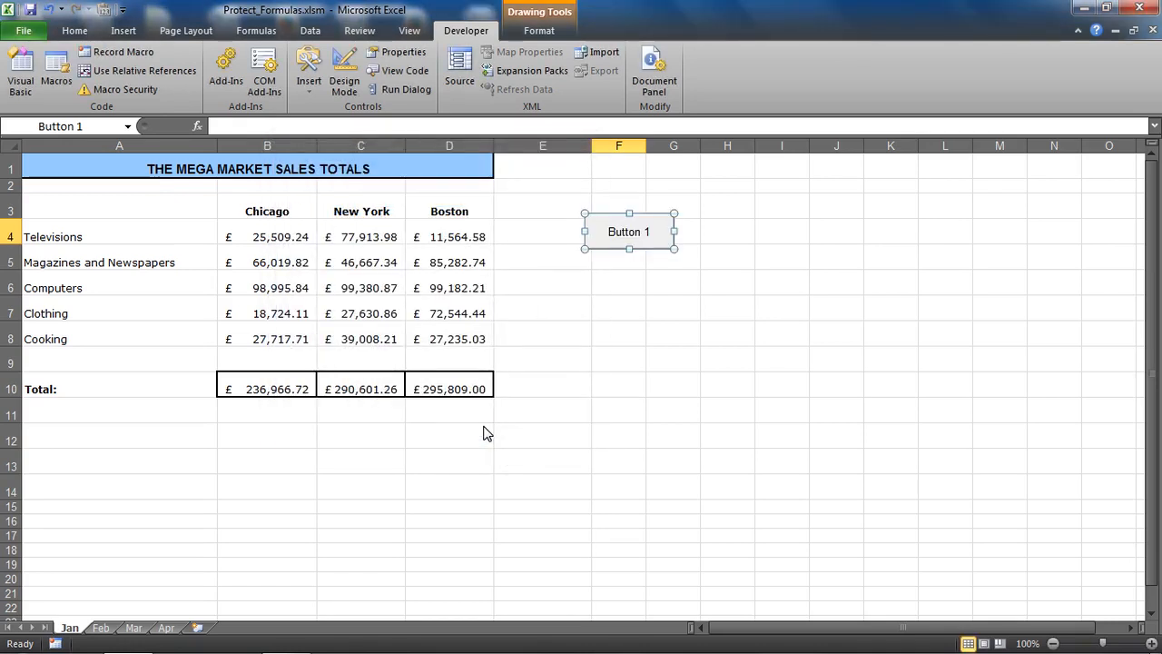
pyautogui.moveTo(646, 322)
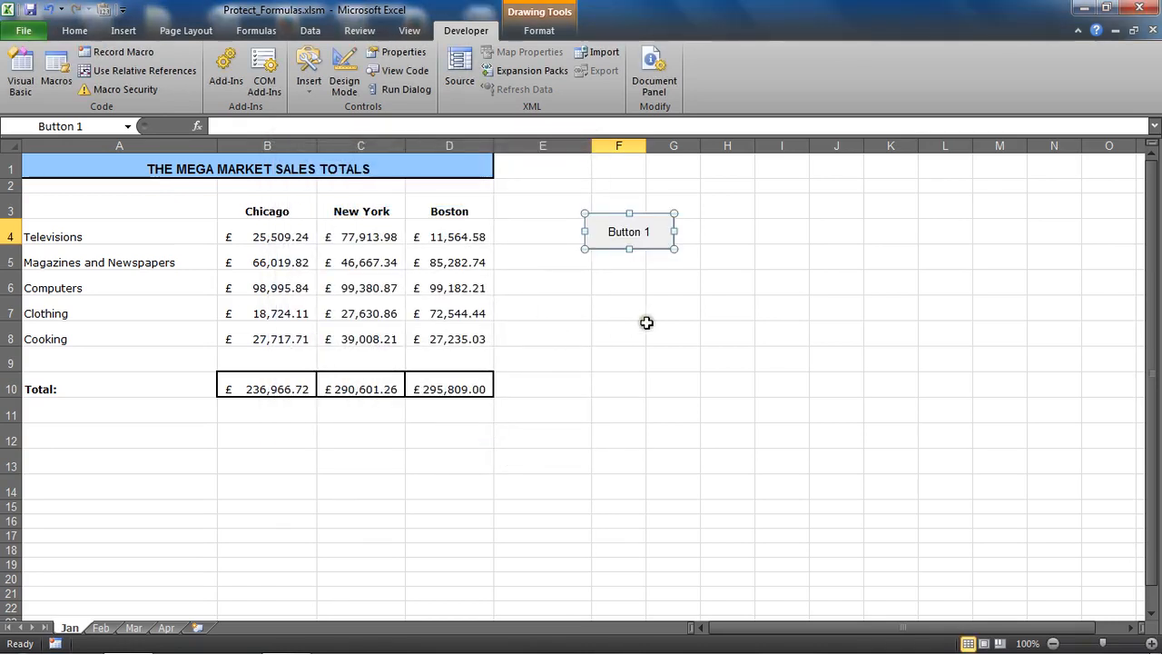
pyautogui.moveTo(671, 305)
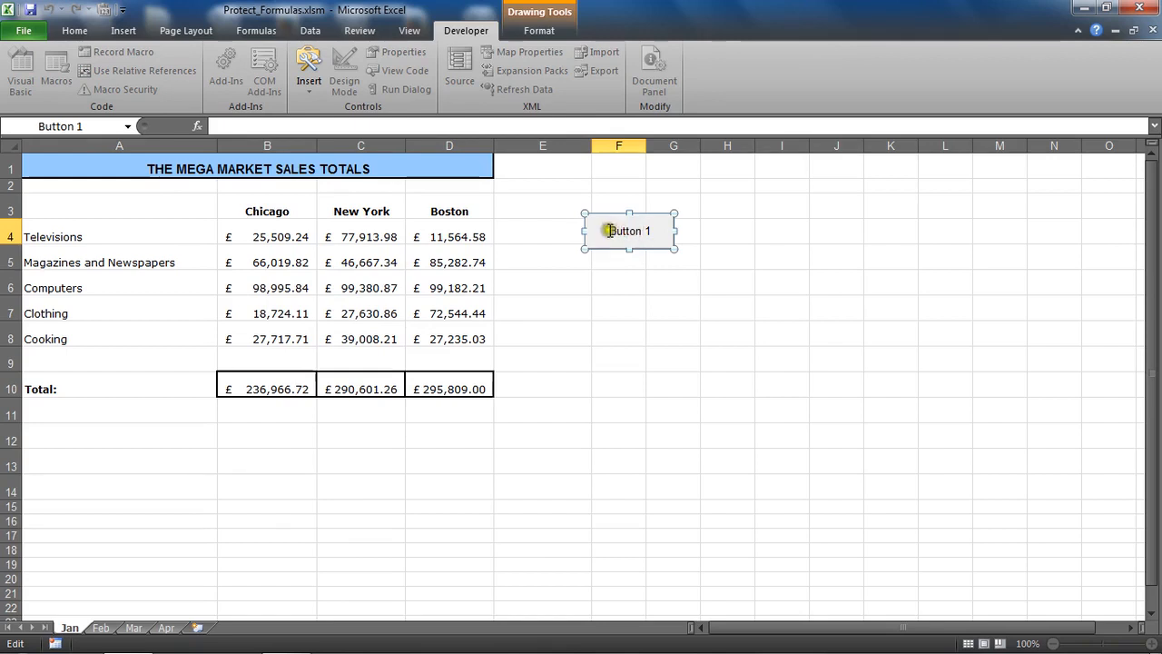
# Step: Relabel the button 'Protect Formulas' and make the label bold
pyautogui.doubleClick(628, 231)
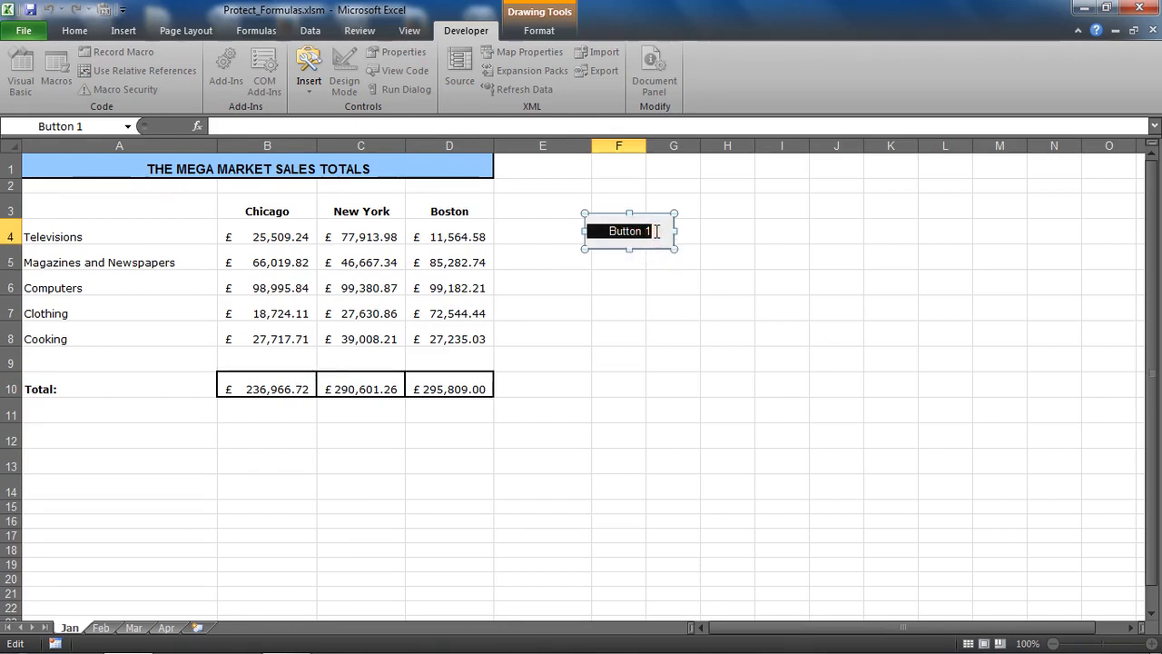
pyautogui.write('Pro')
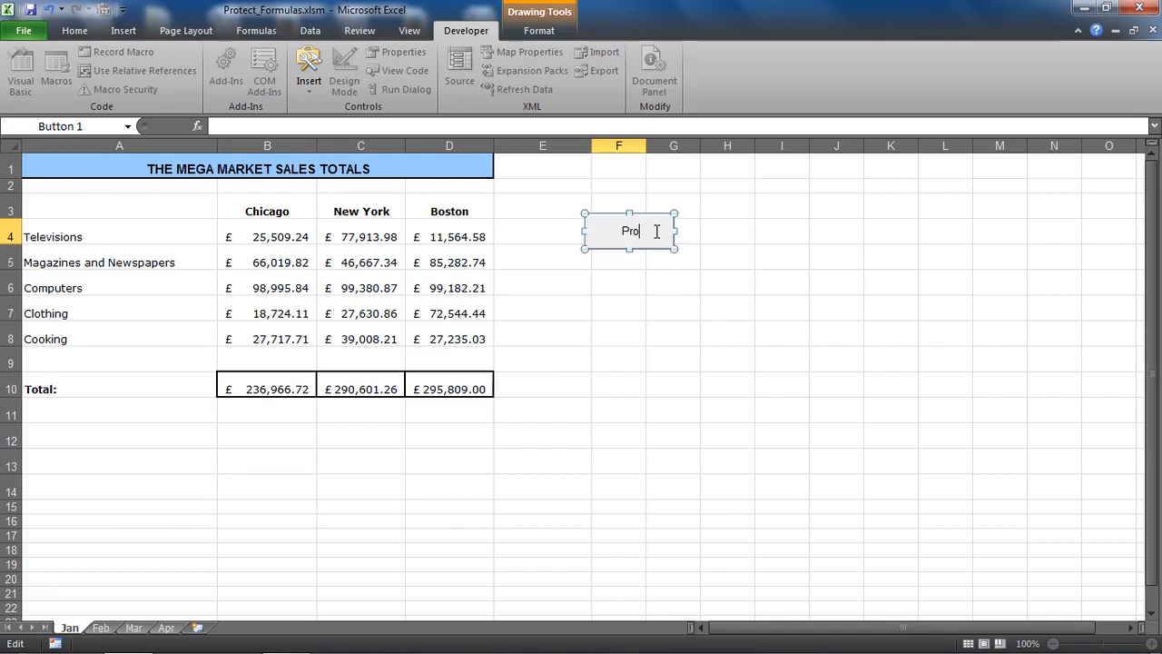
pyautogui.write('tect Formulas')
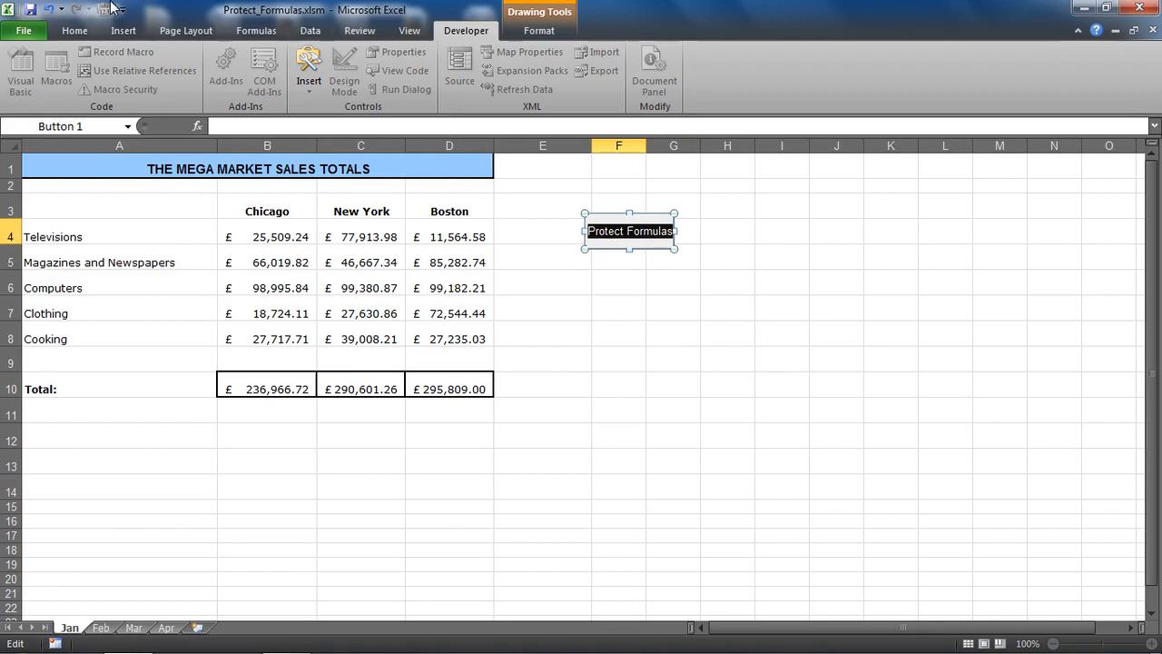
pyautogui.click(74, 30)
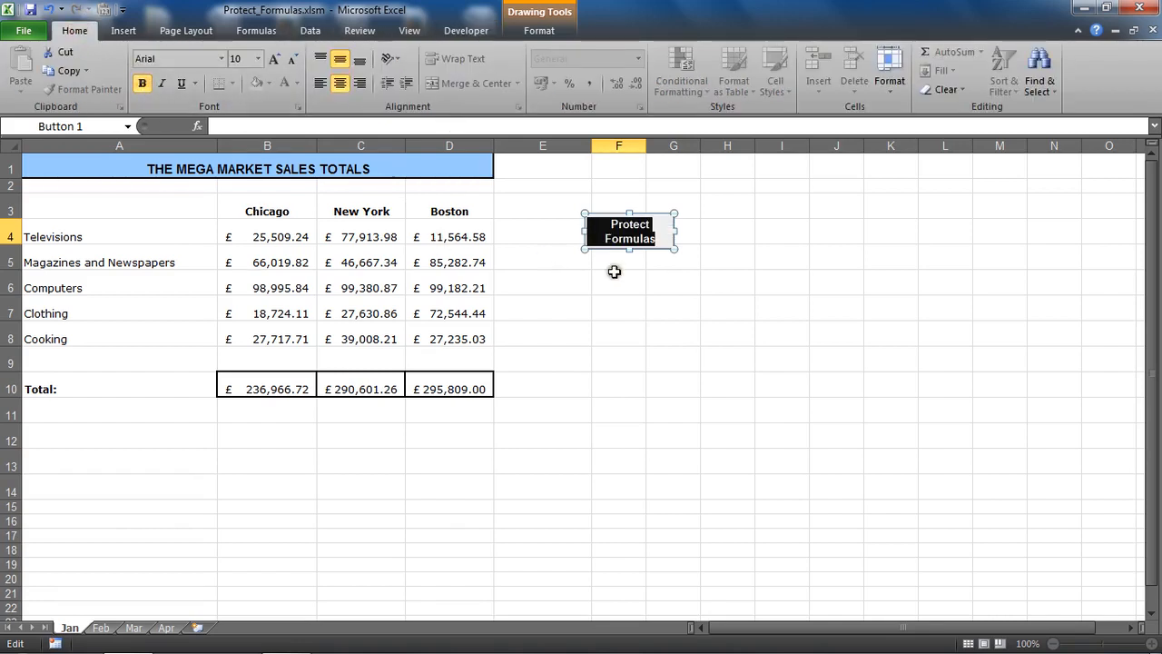
pyautogui.click(629, 231)
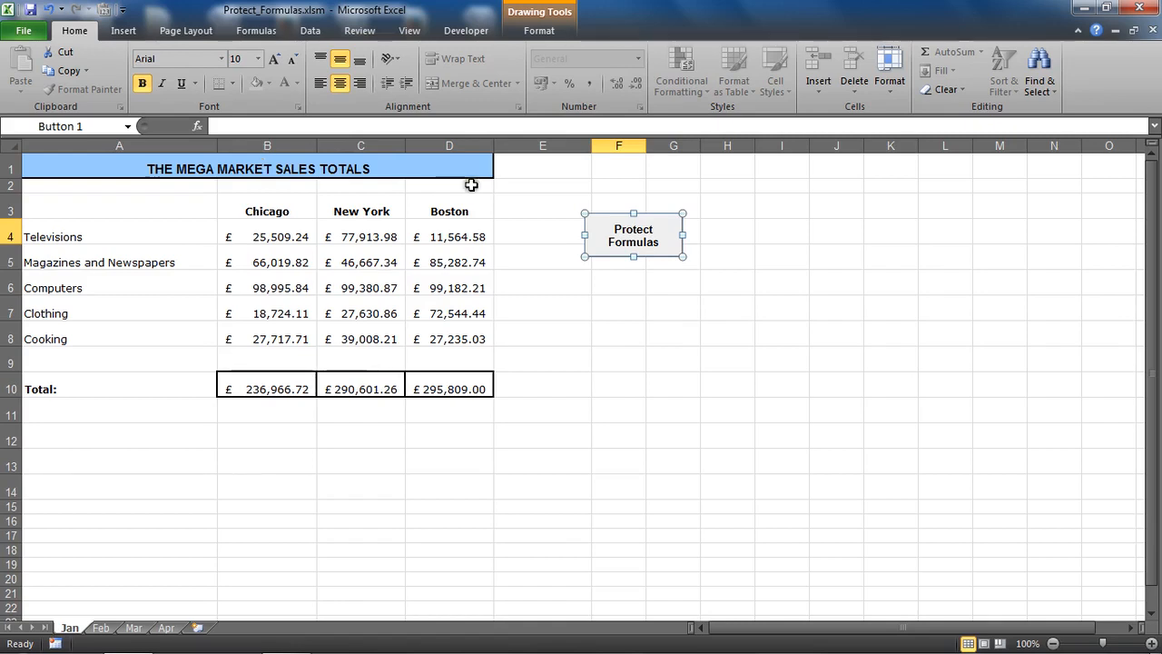
pyautogui.click(673, 331)
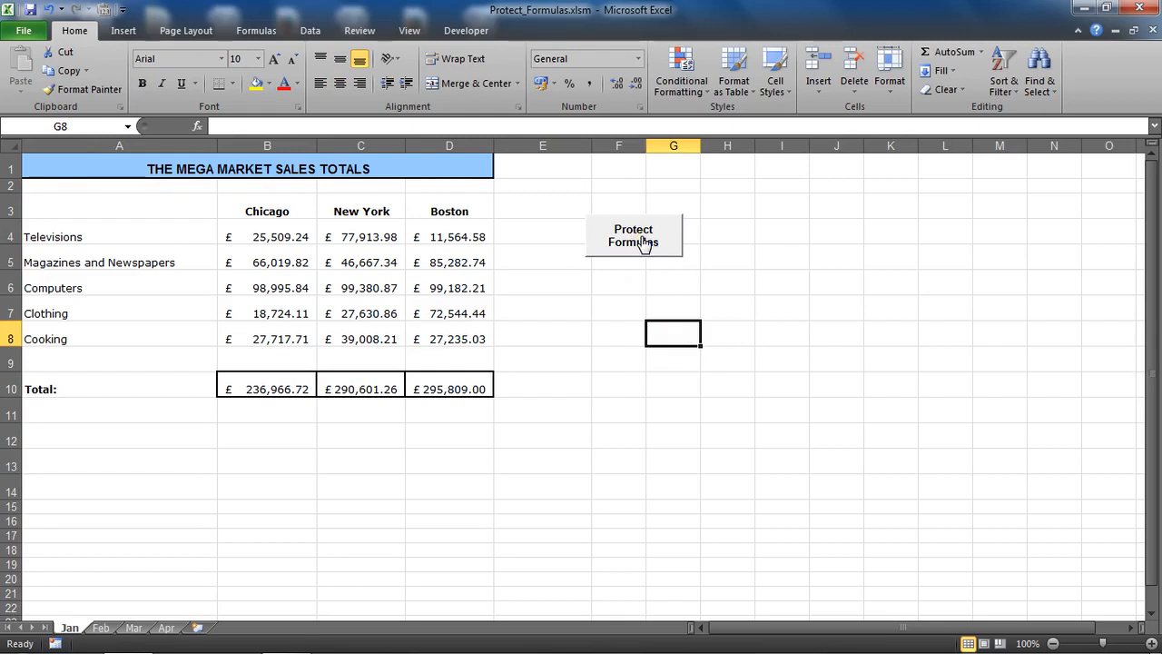
pyautogui.moveTo(598, 230)
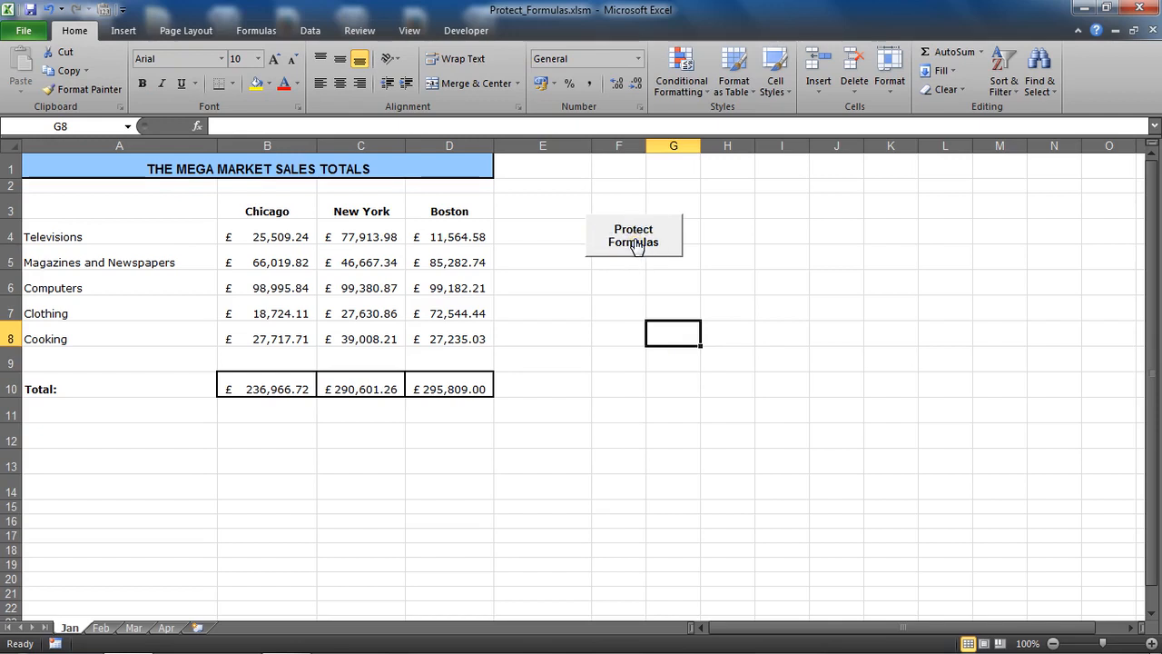
pyautogui.rightClick(633, 235)
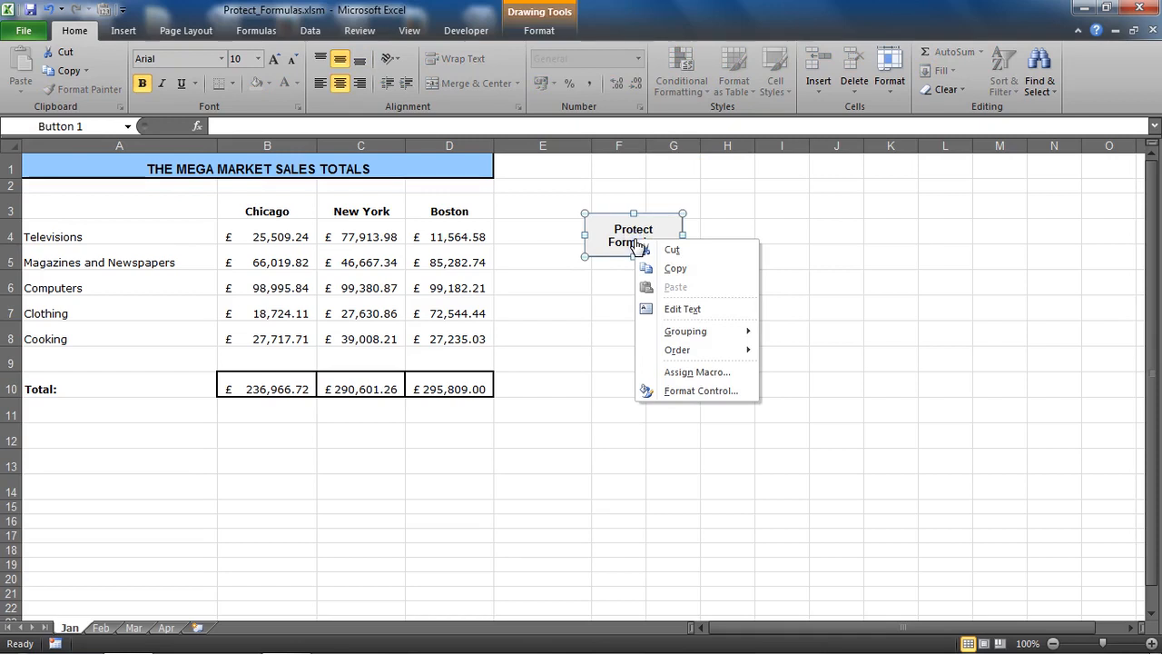
pyautogui.moveTo(606, 260)
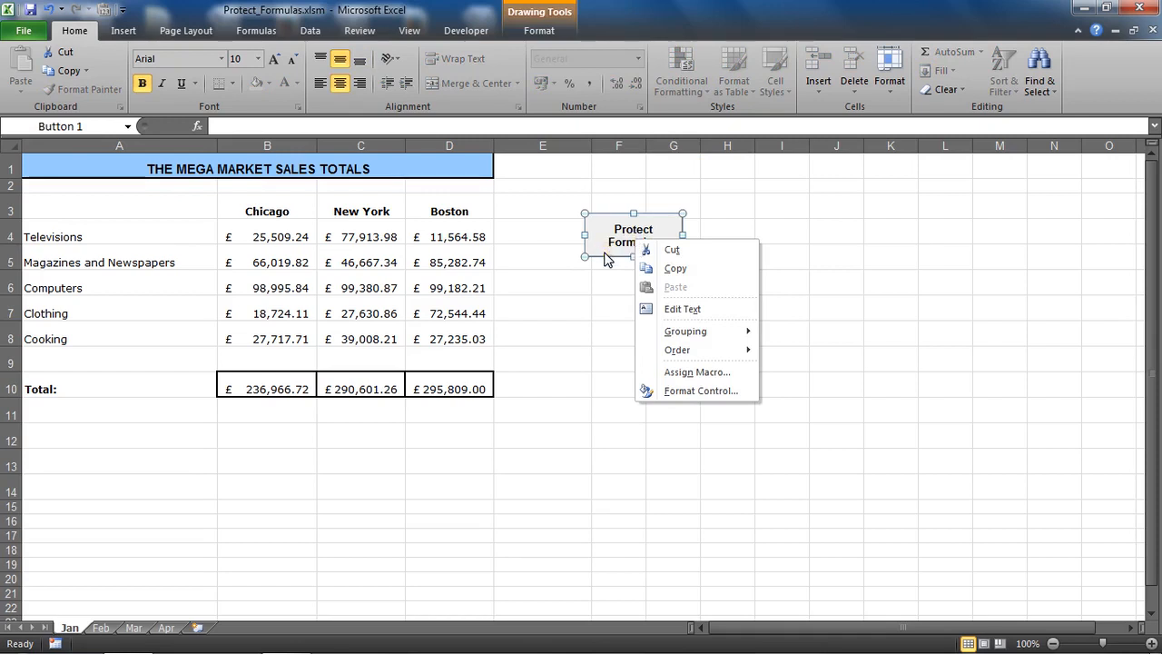
pyautogui.moveTo(690, 309)
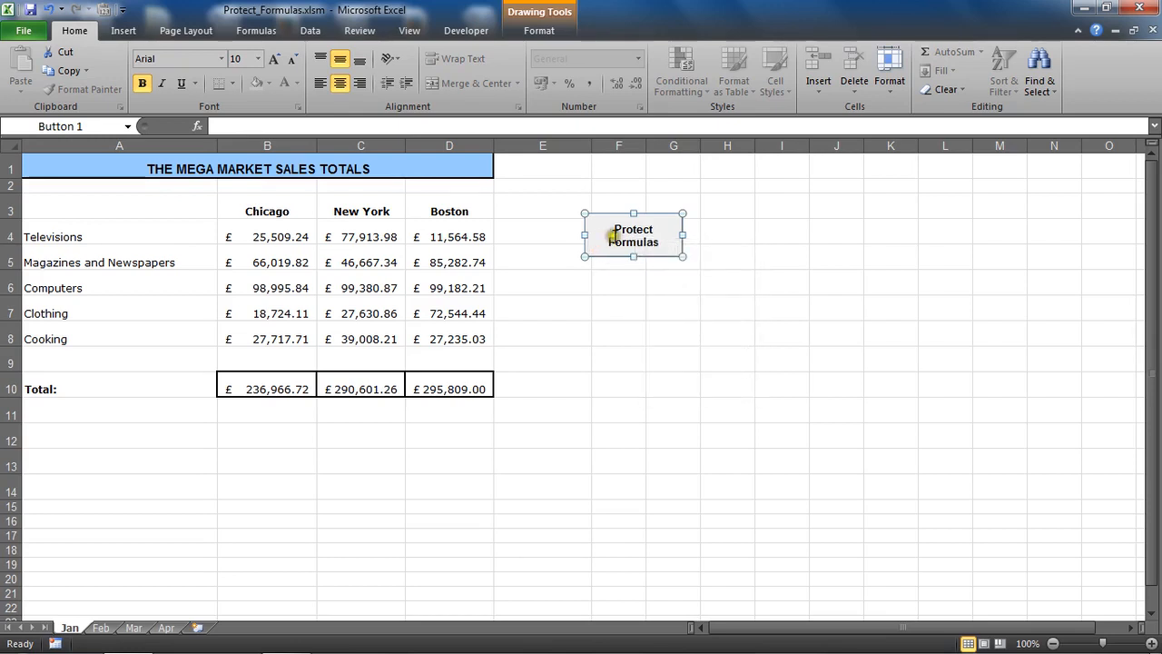
pyautogui.doubleClick(633, 235)
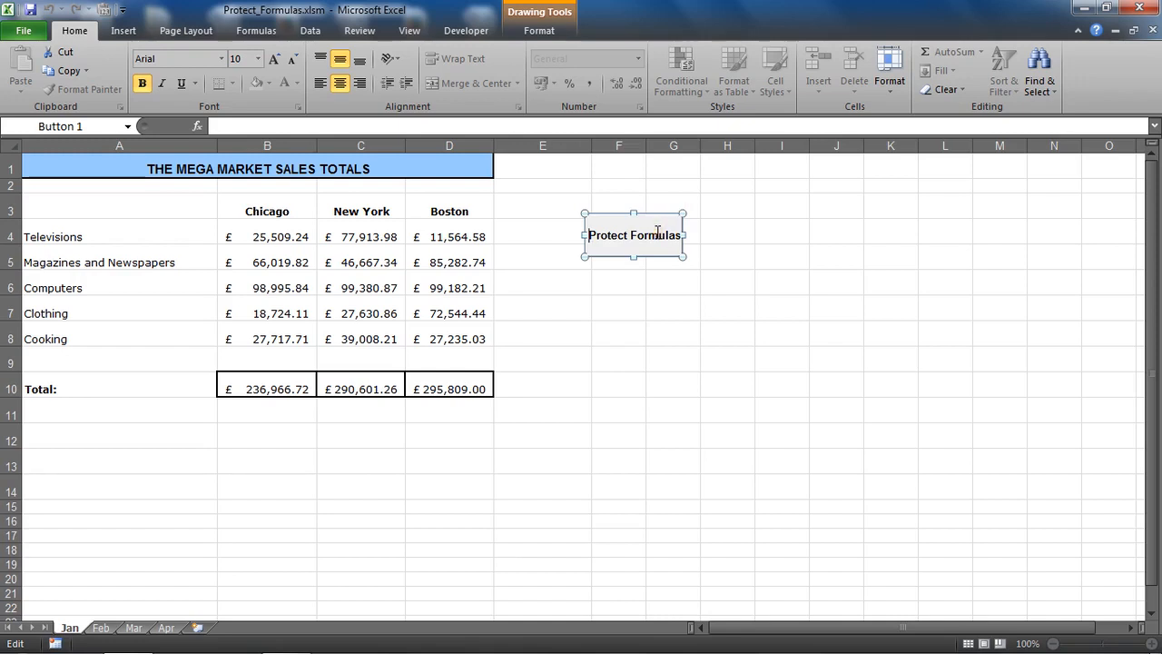
pyautogui.click(726, 410)
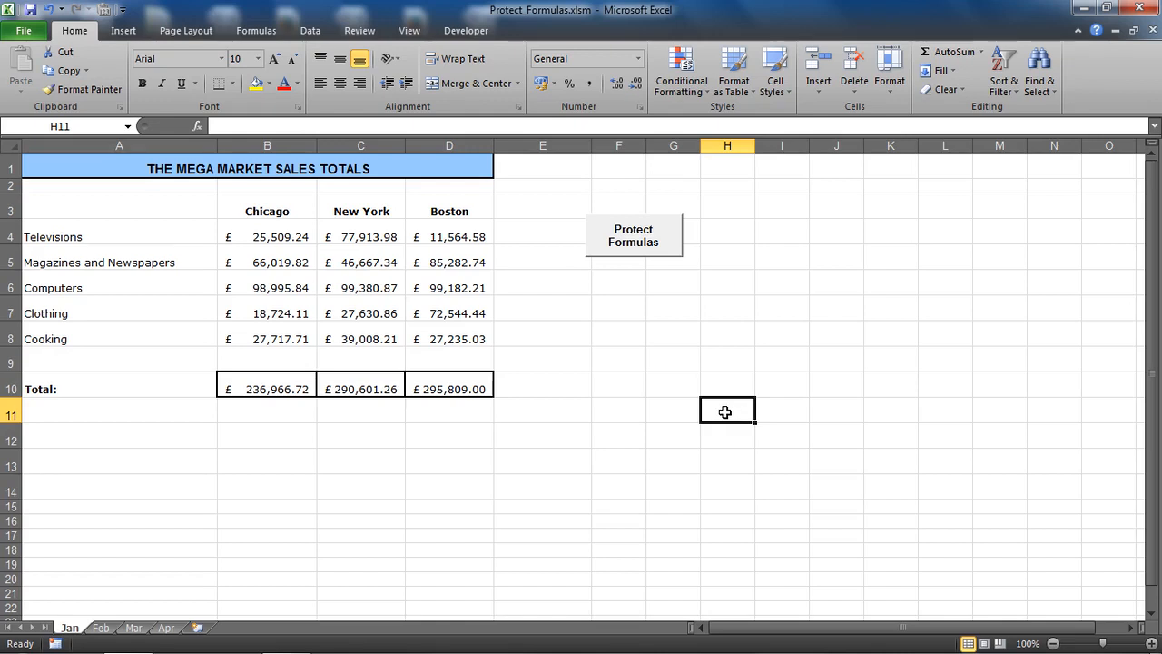
pyautogui.moveTo(212, 43)
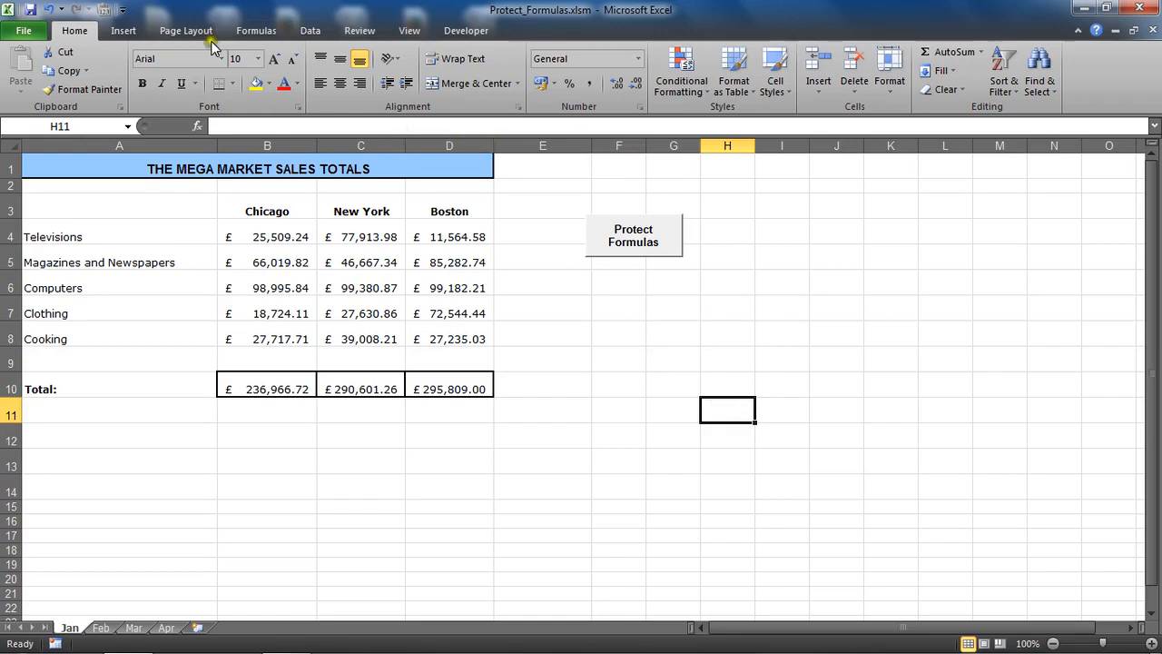
# Step: Open the Shapes gallery from the Insert tab
pyautogui.click(122, 30)
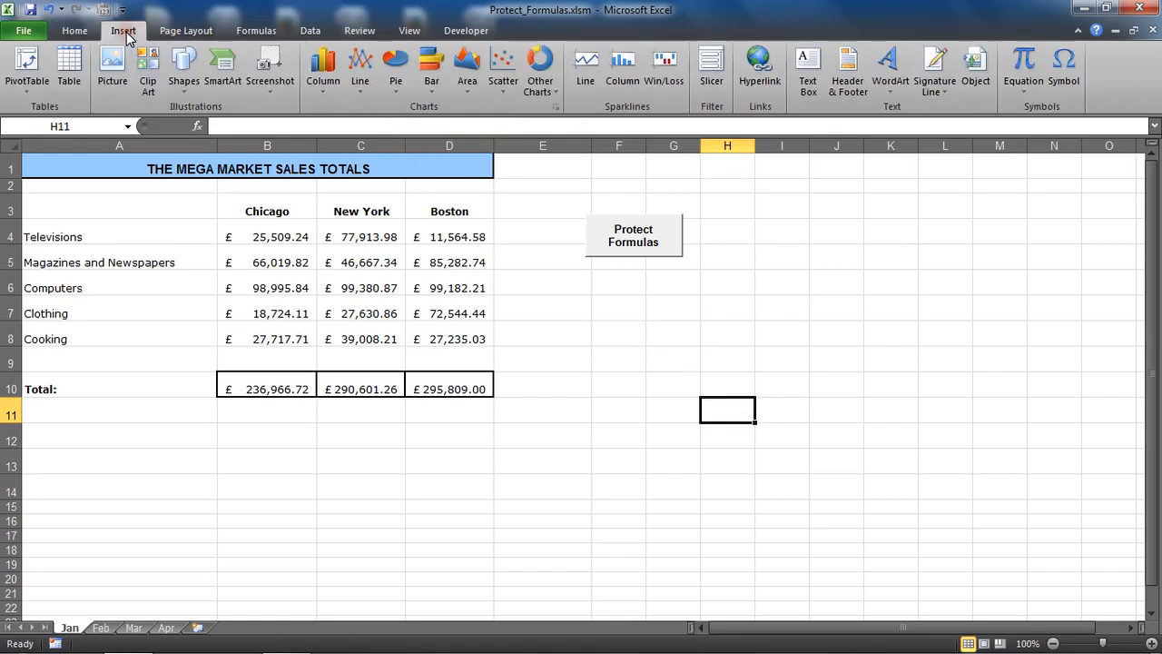
pyautogui.click(183, 68)
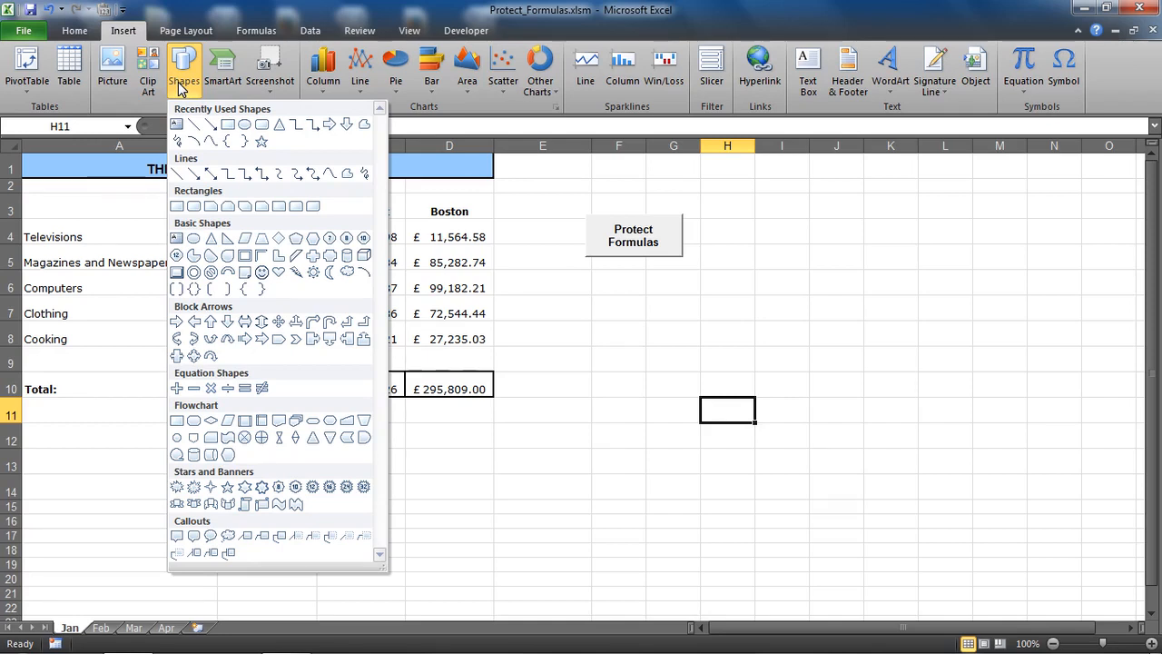
pyautogui.moveTo(308, 321)
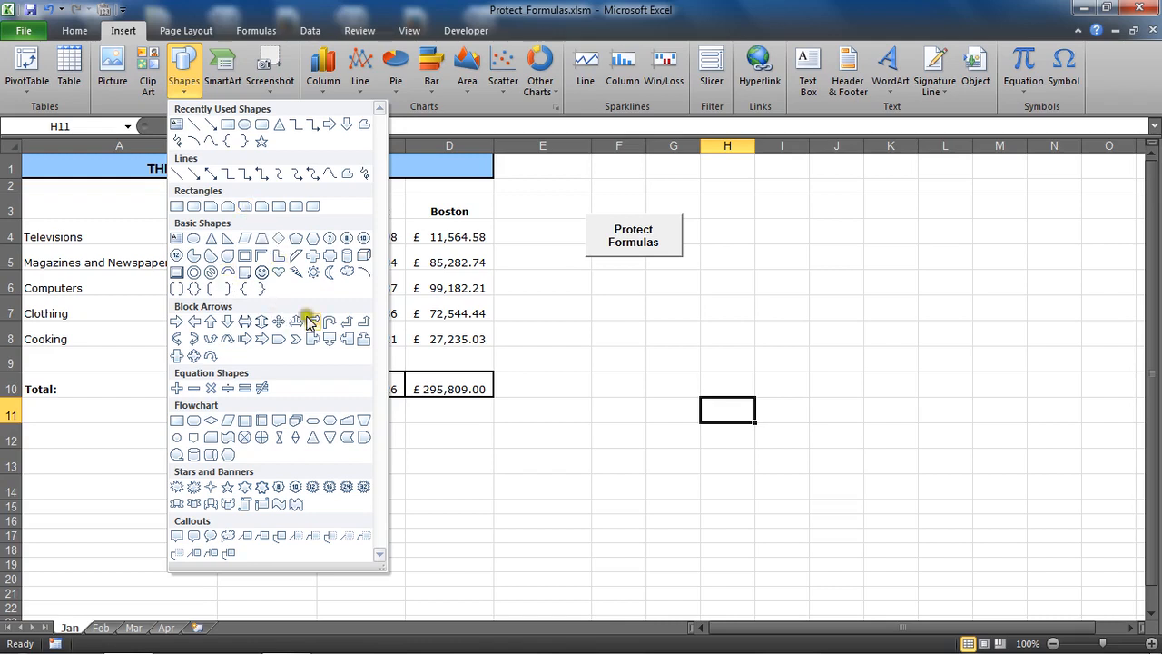
pyautogui.moveTo(228, 124)
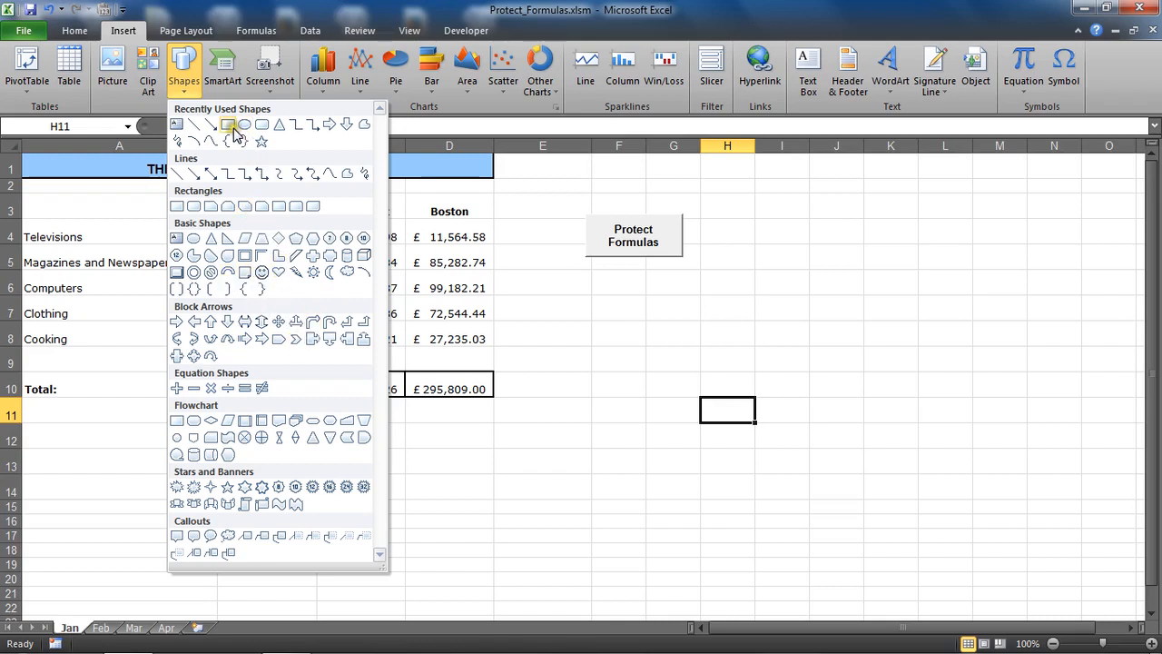
pyautogui.moveTo(228, 124)
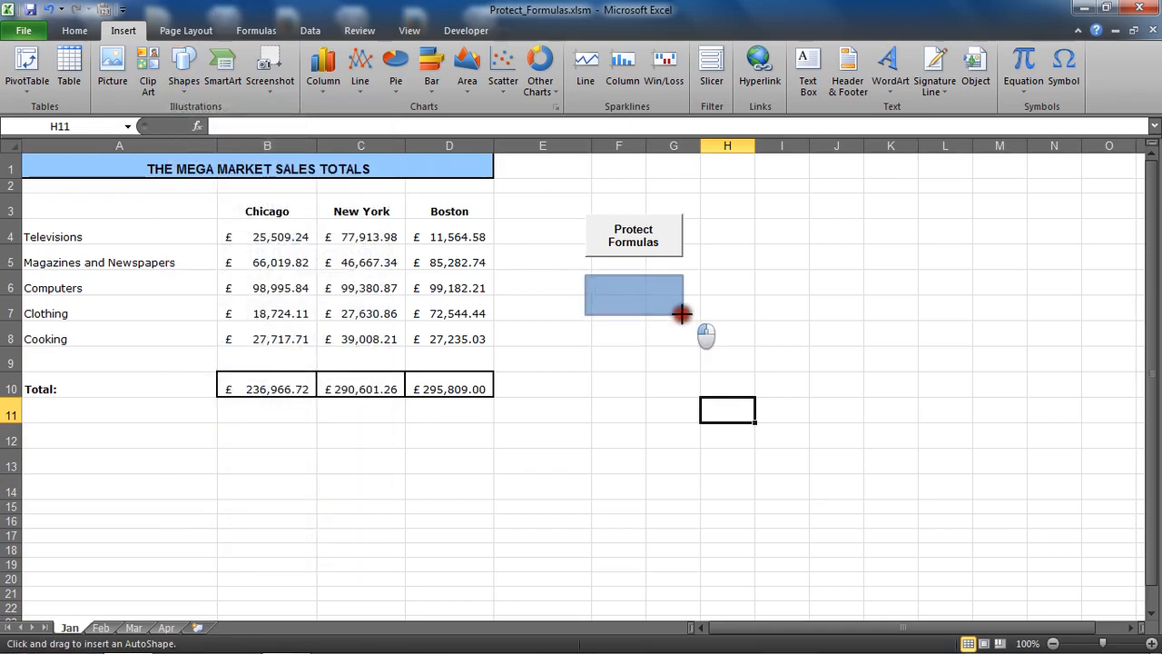
# Step: Draw an orange-styled rectangle below the button labelled 'Protect Formulas' in dark text
pyautogui.moveTo(586, 275); pyautogui.dragTo(683, 315)
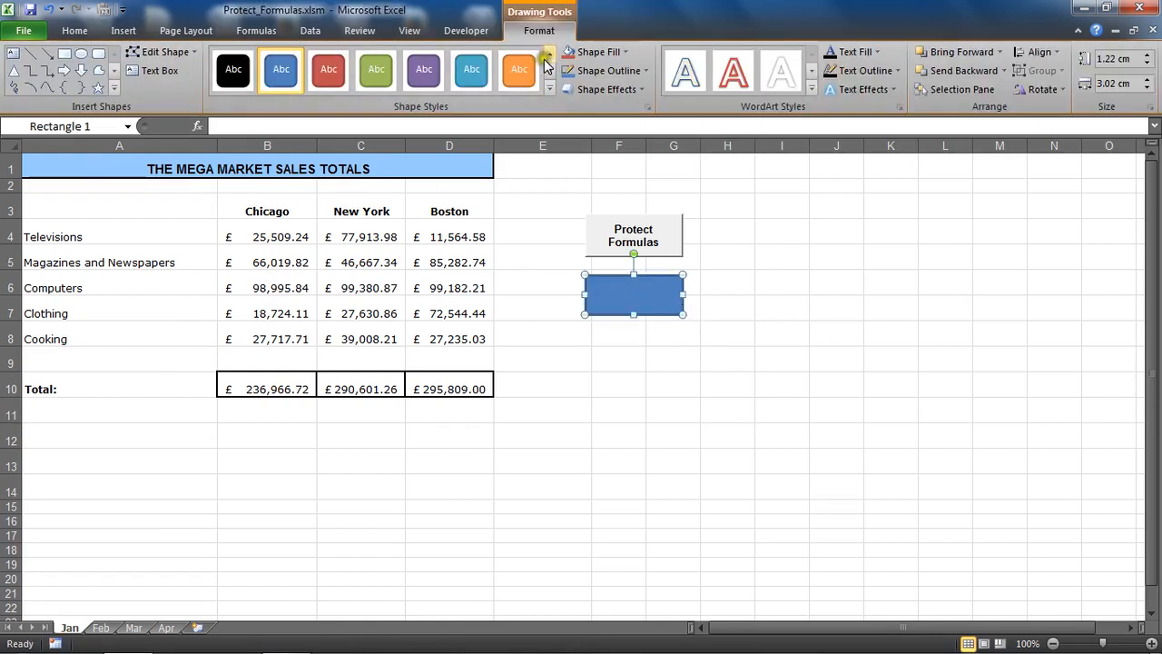
pyautogui.moveTo(548, 61)
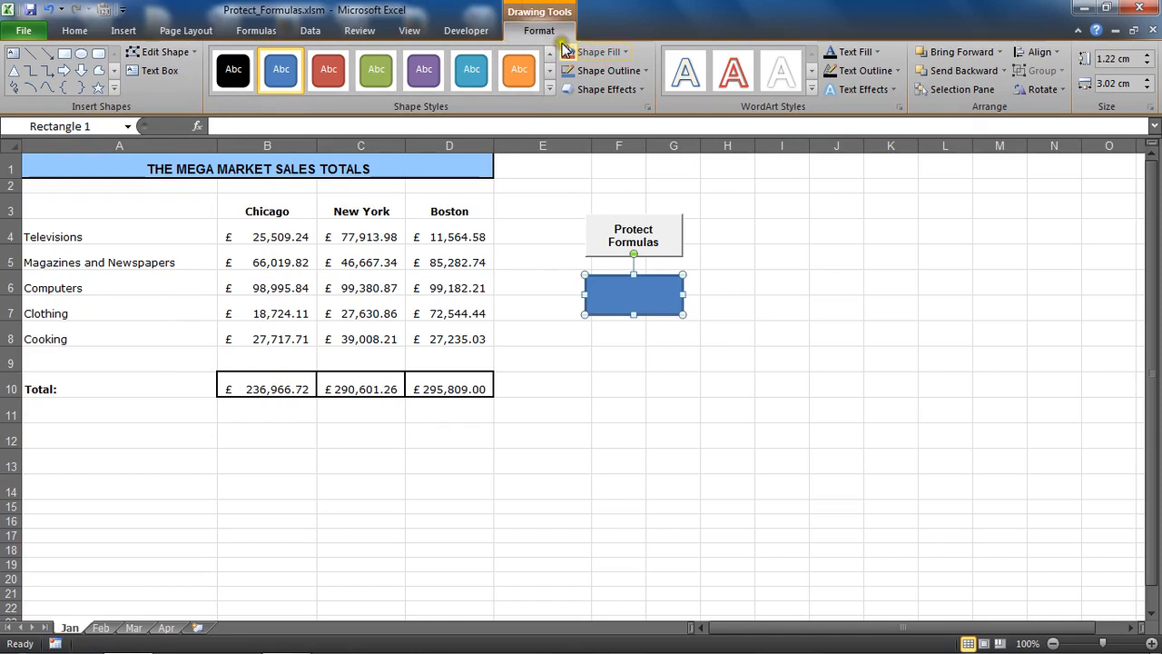
pyautogui.click(518, 70)
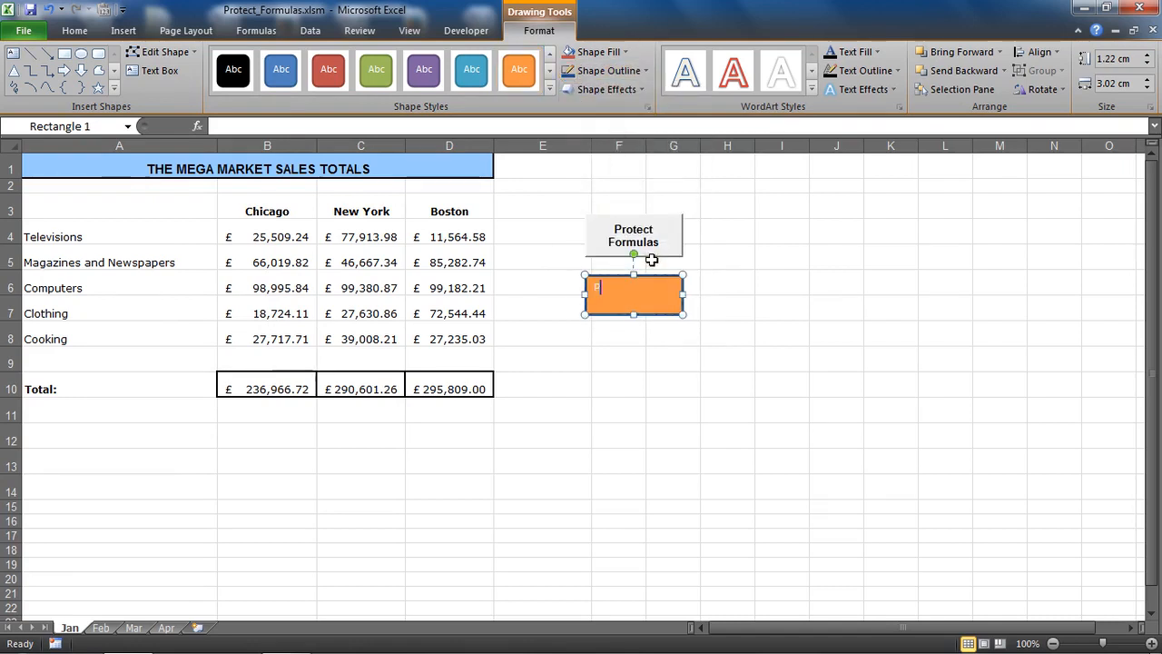
pyautogui.write('Protect')
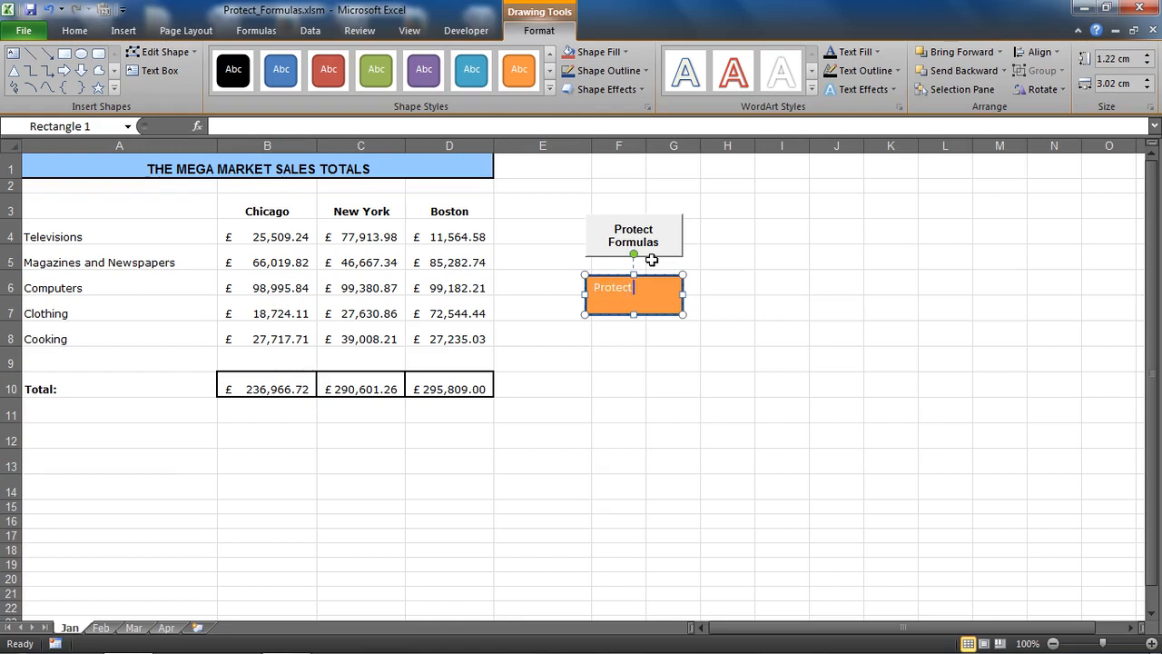
pyautogui.write('Formulas')
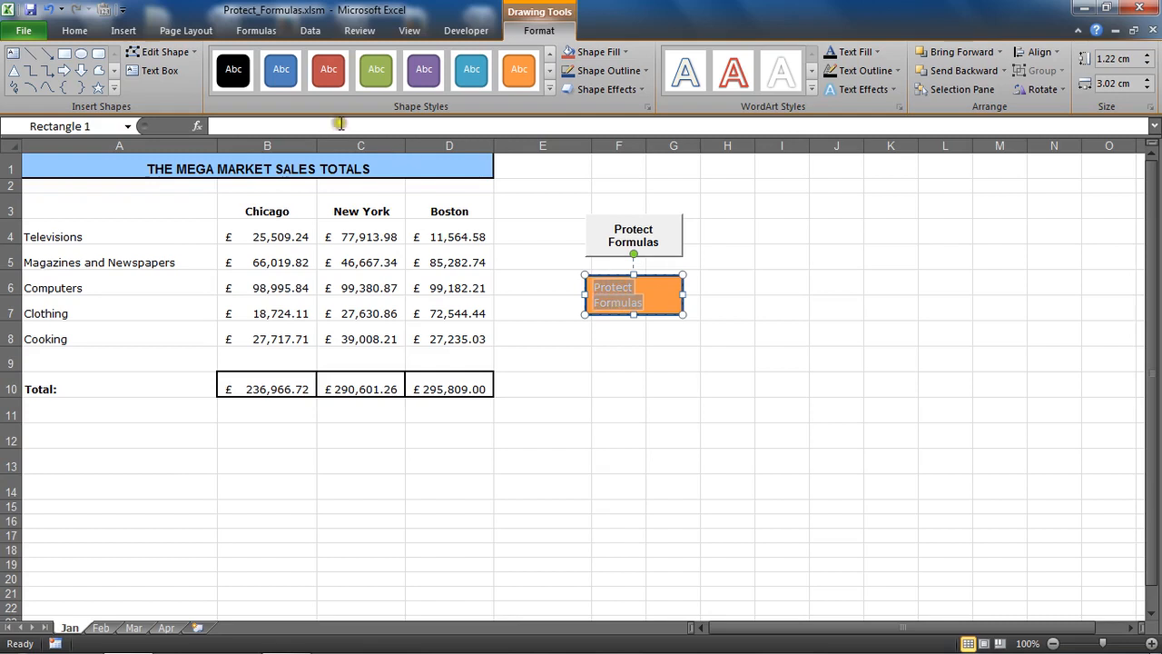
pyautogui.click(75, 30)
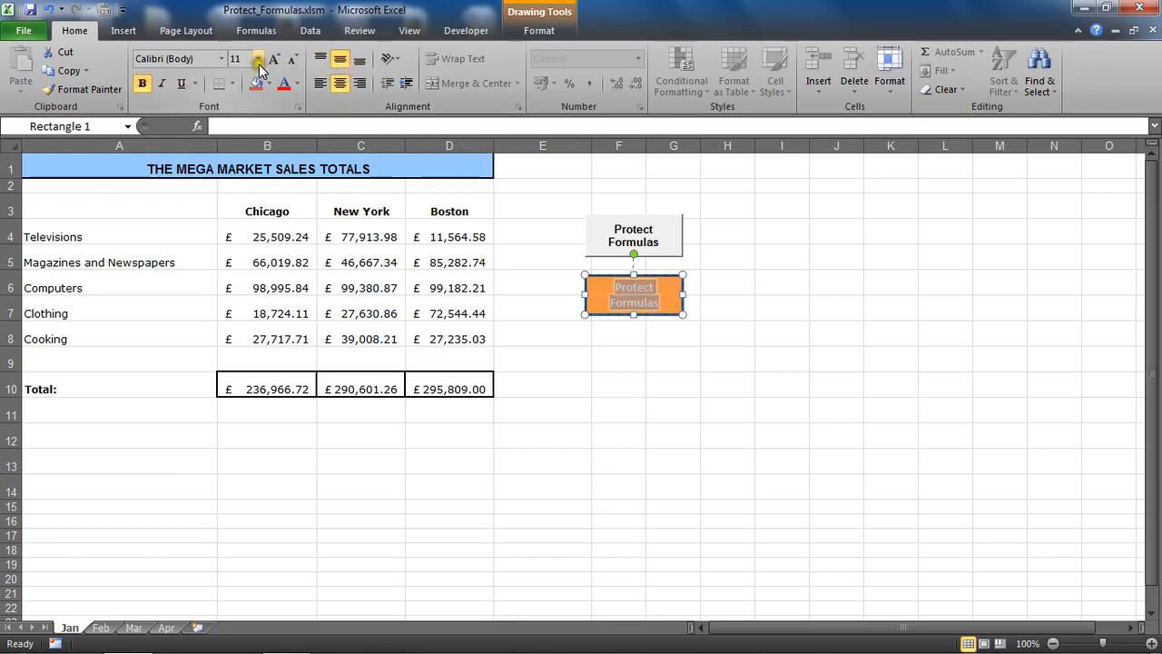
pyautogui.click(295, 82)
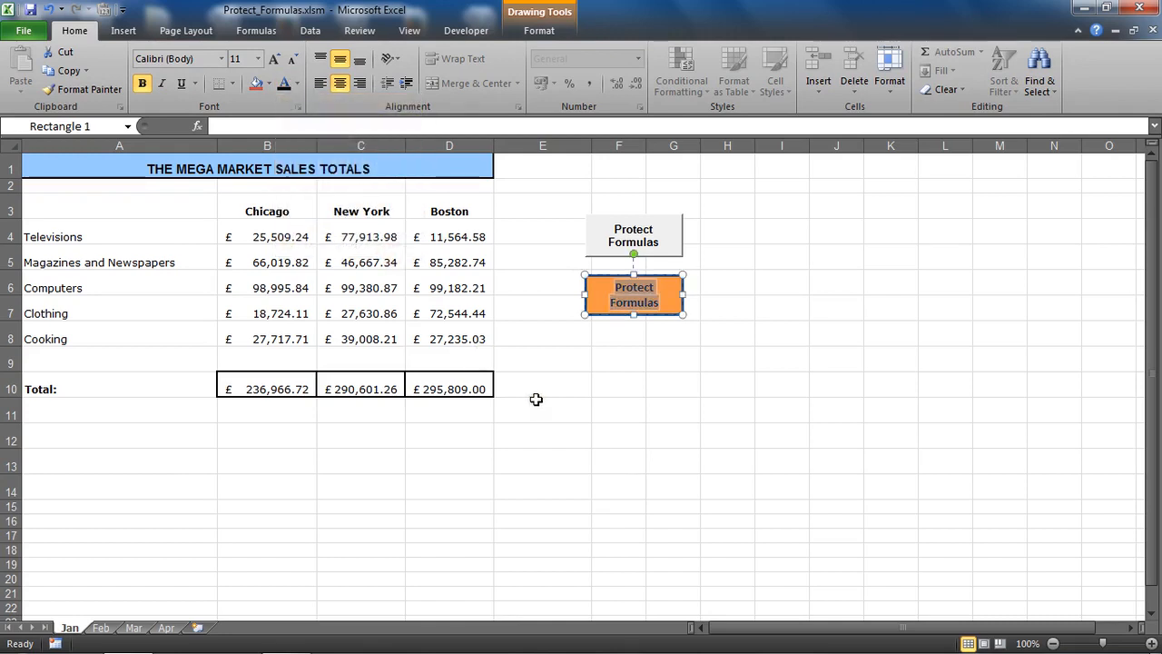
pyautogui.moveTo(616, 381)
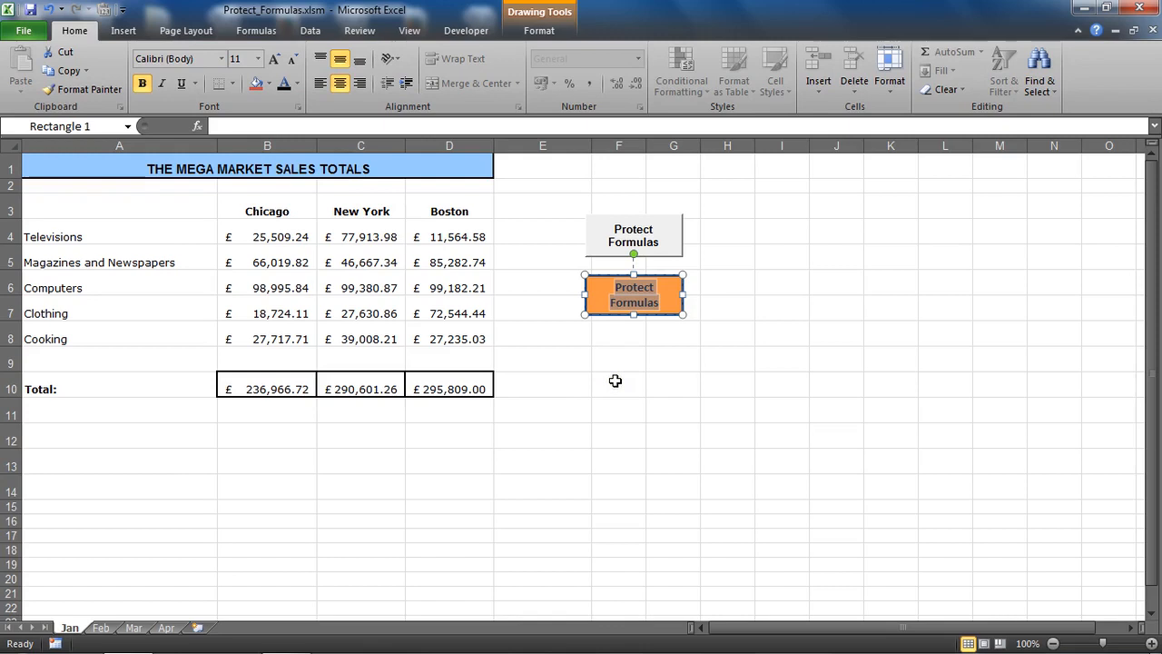
pyautogui.click(618, 385)
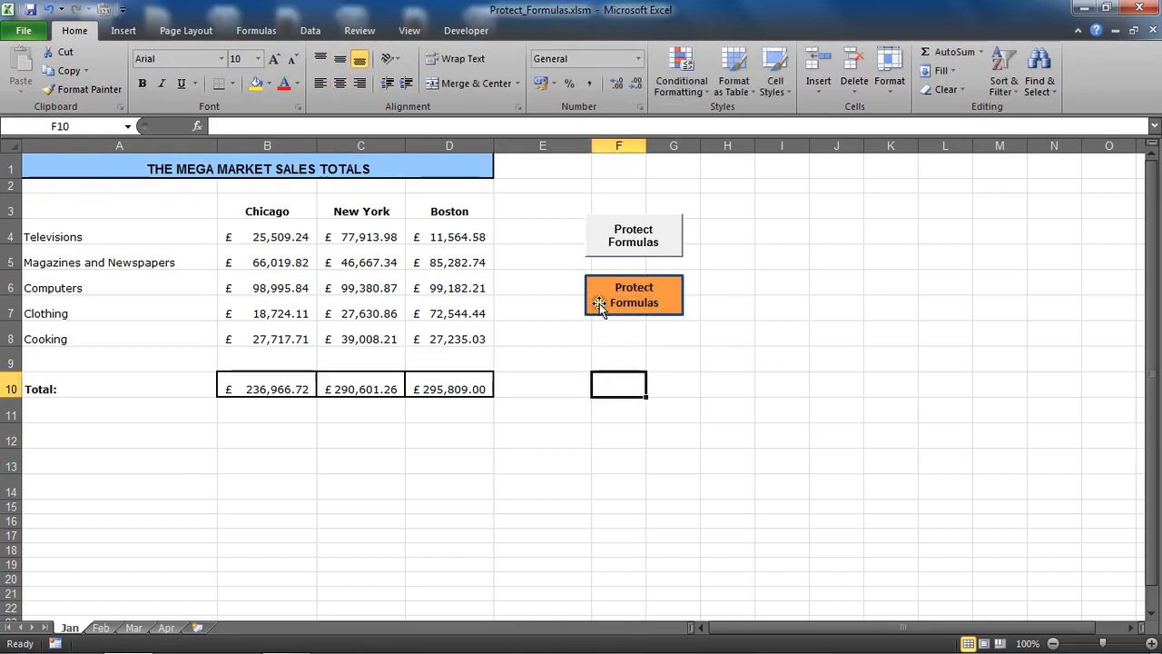
# Step: Attach Protect_Formulas to the orange rectangle through Assign Macro in its right-click menu
pyautogui.rightClick(634, 295)
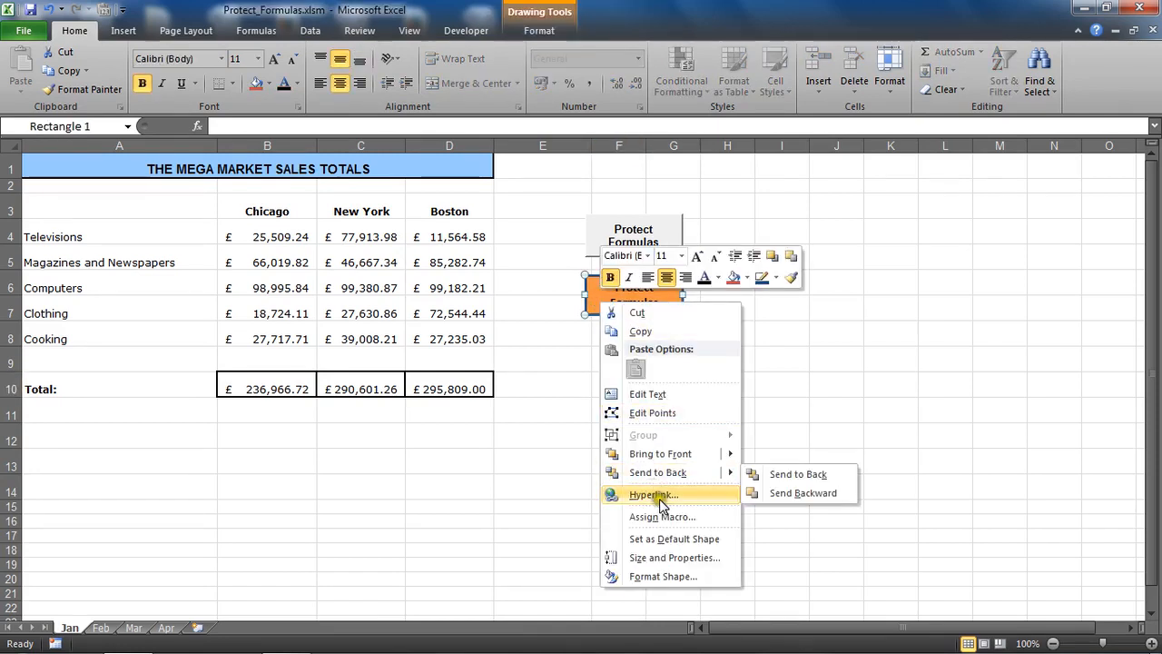
pyautogui.moveTo(662, 517)
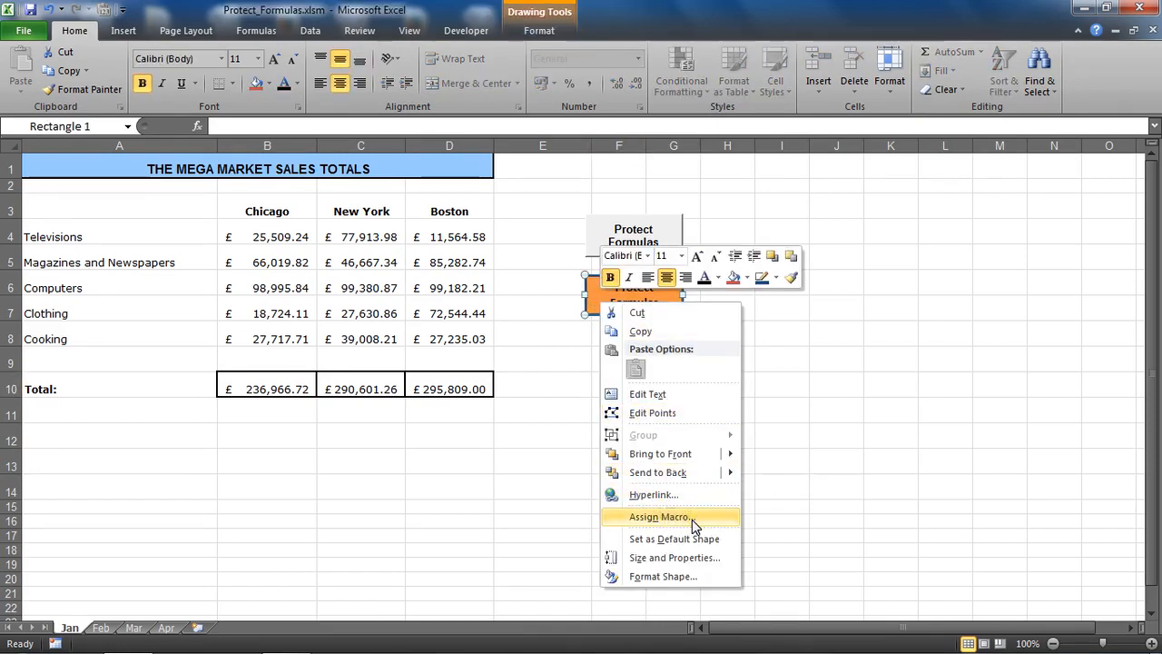
pyautogui.click(661, 516)
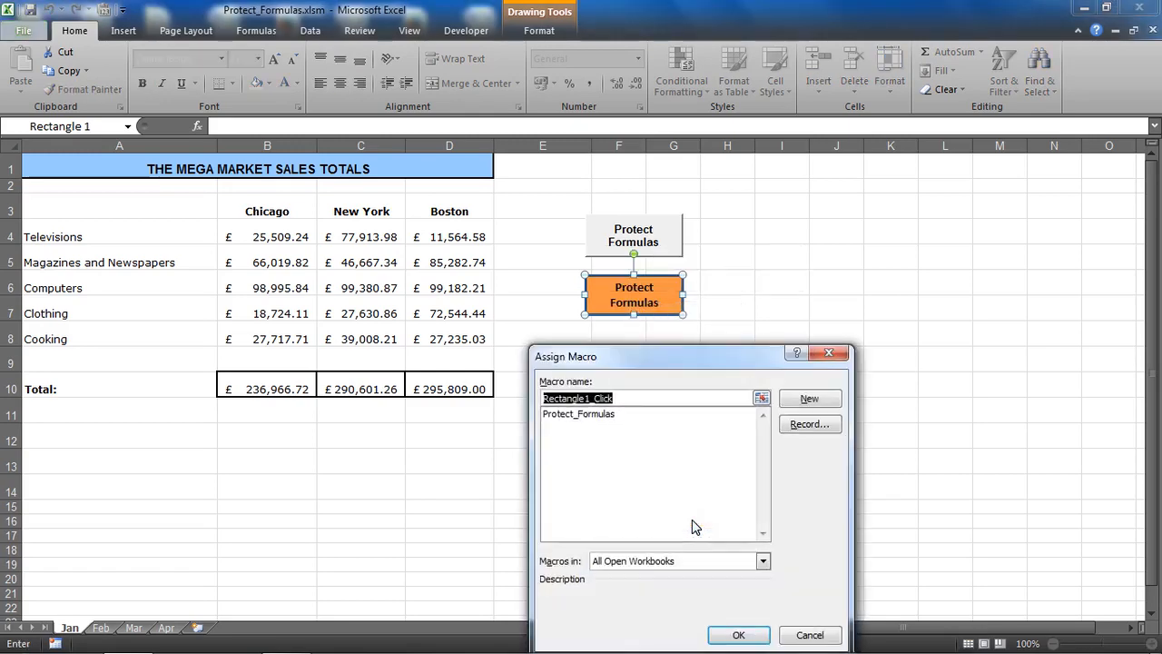
pyautogui.moveTo(690, 356); pyautogui.dragTo(694, 260)
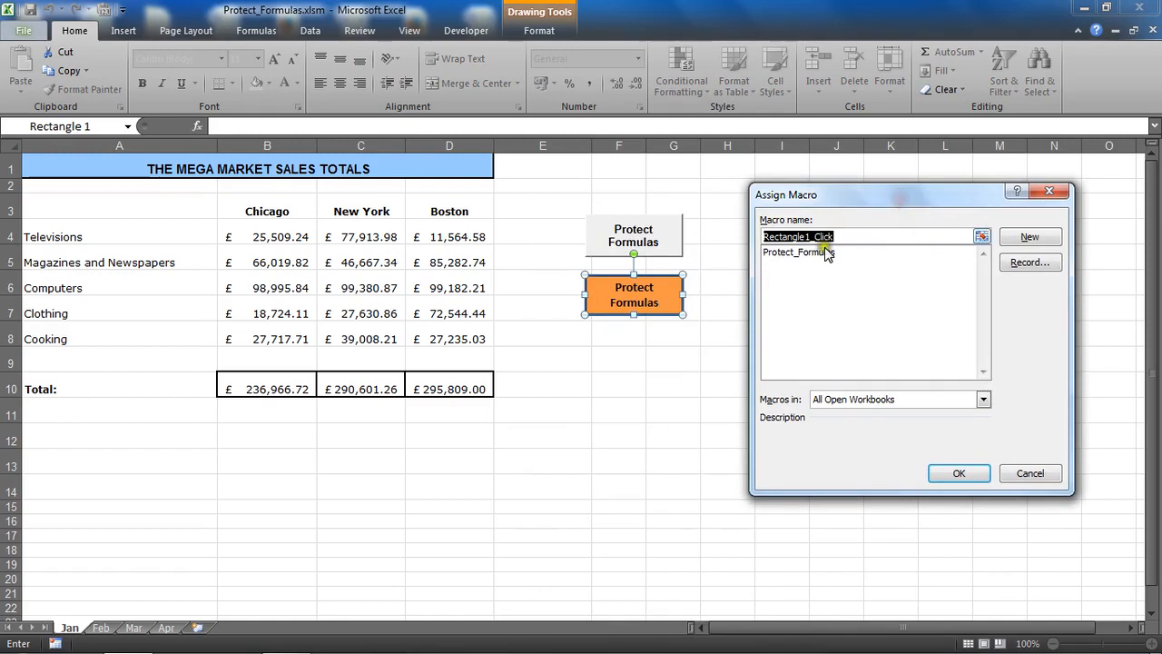
pyautogui.click(797, 252)
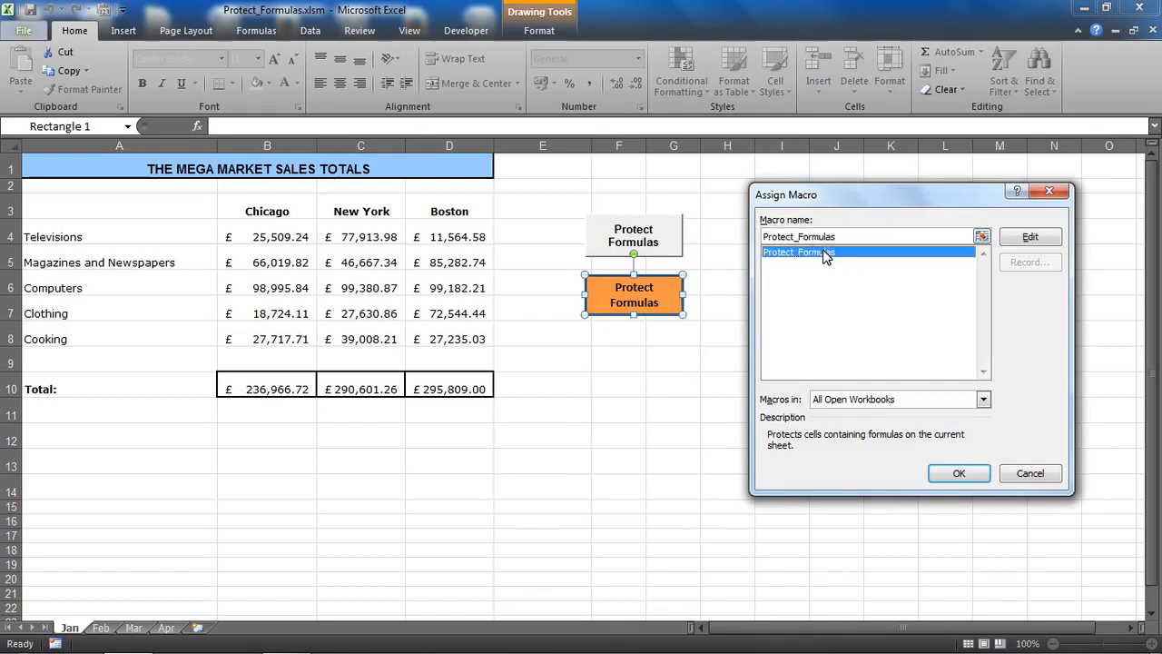
pyautogui.click(959, 473)
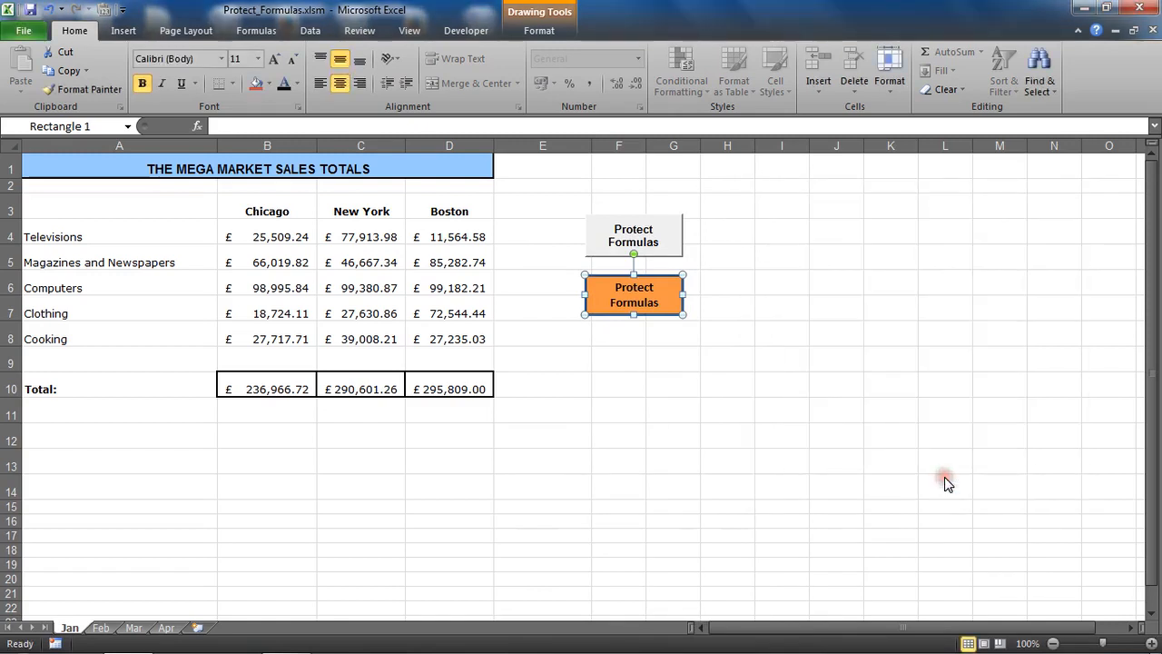
pyautogui.moveTo(643, 245)
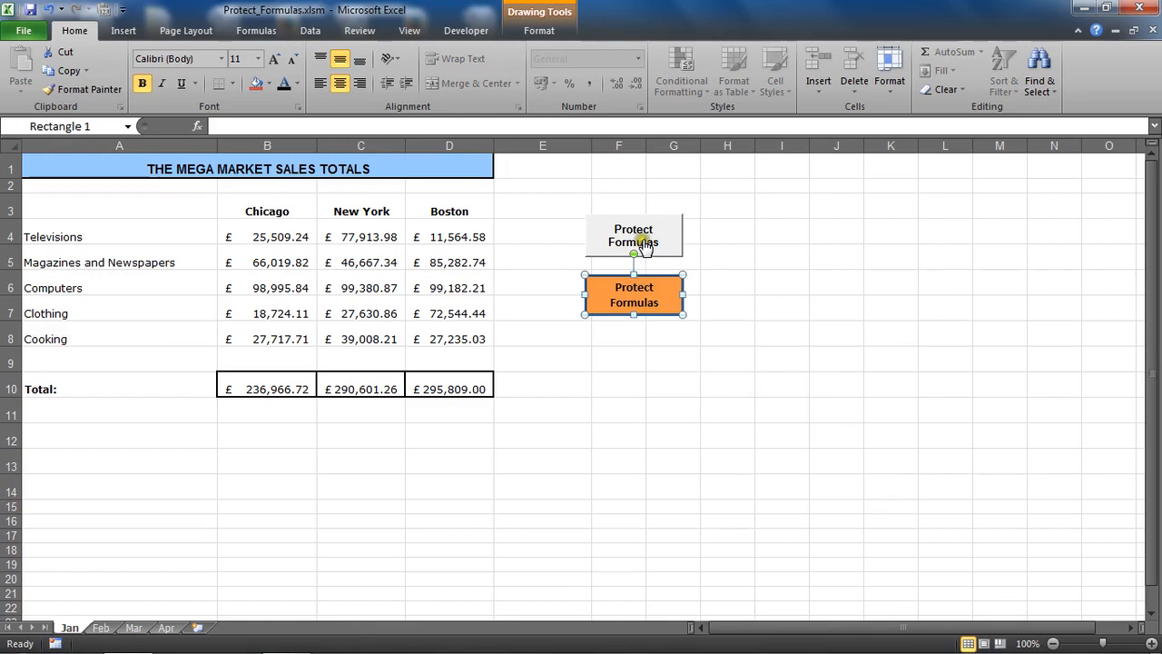
pyautogui.moveTo(662, 242)
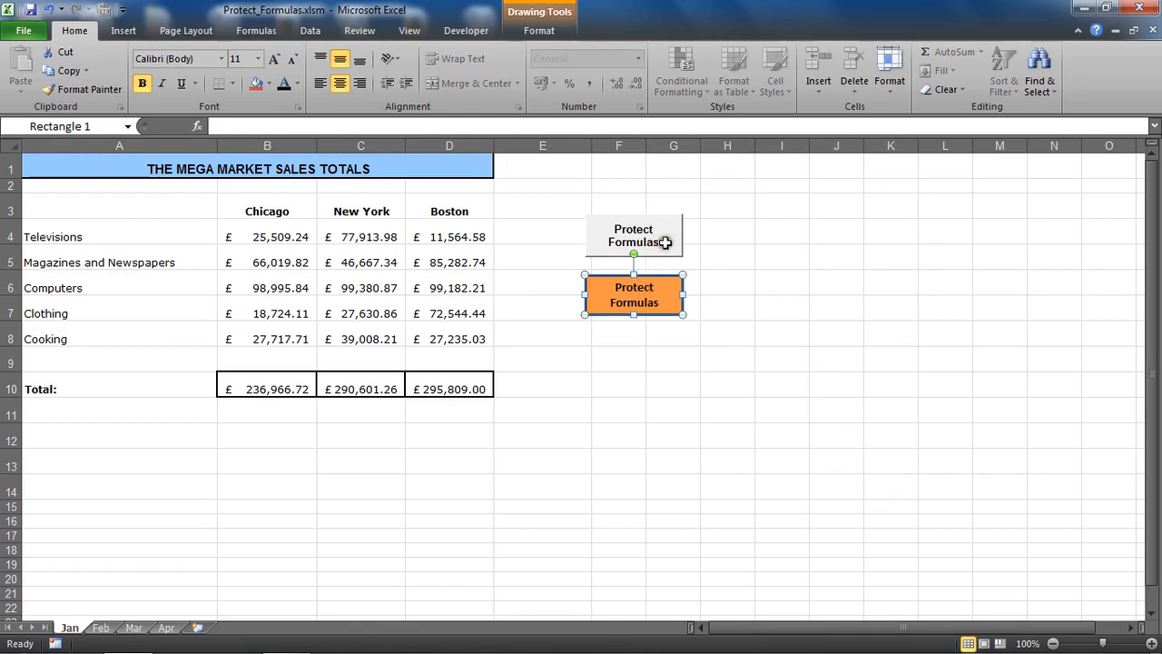
pyautogui.click(727, 308)
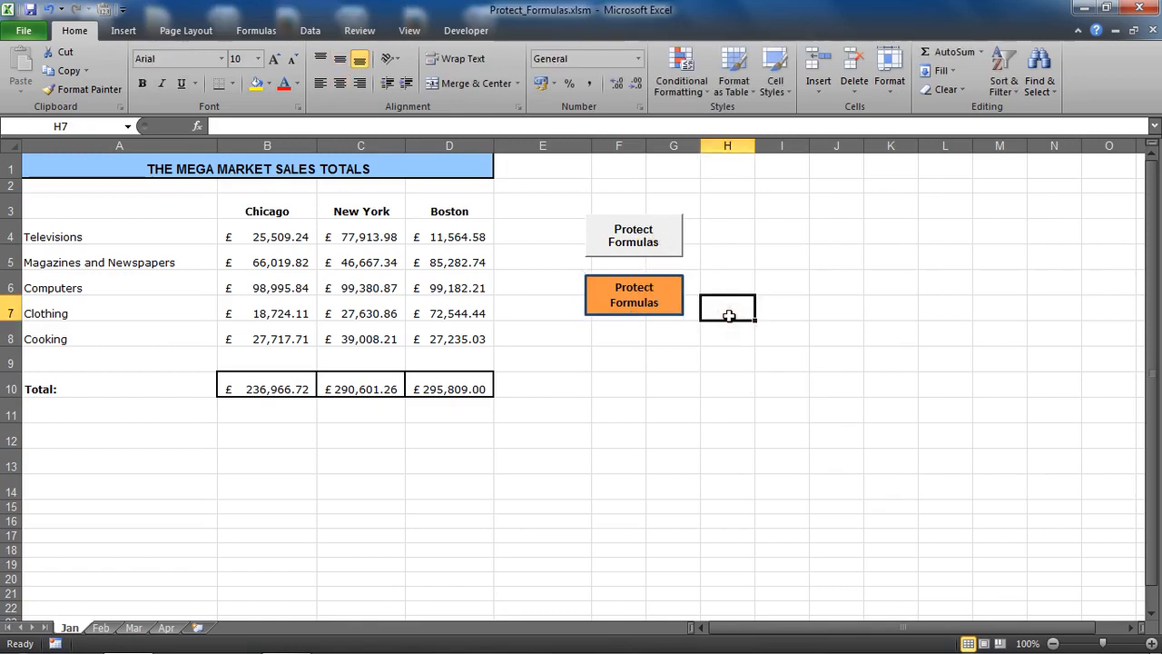
pyautogui.moveTo(667, 311)
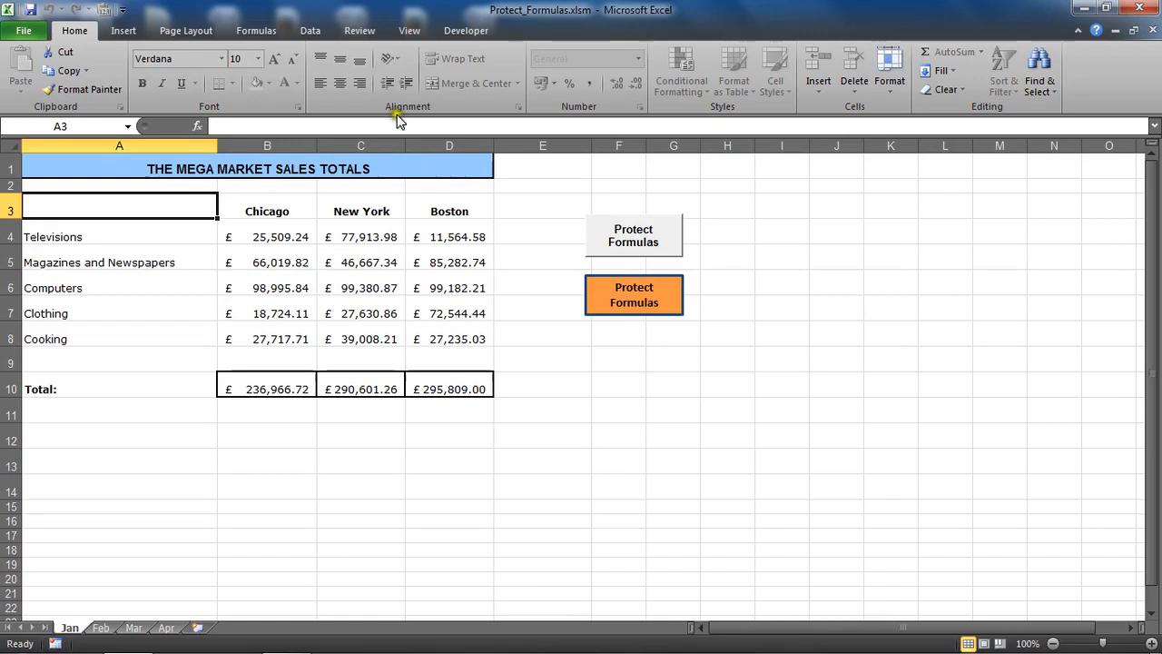
pyautogui.click(358, 30)
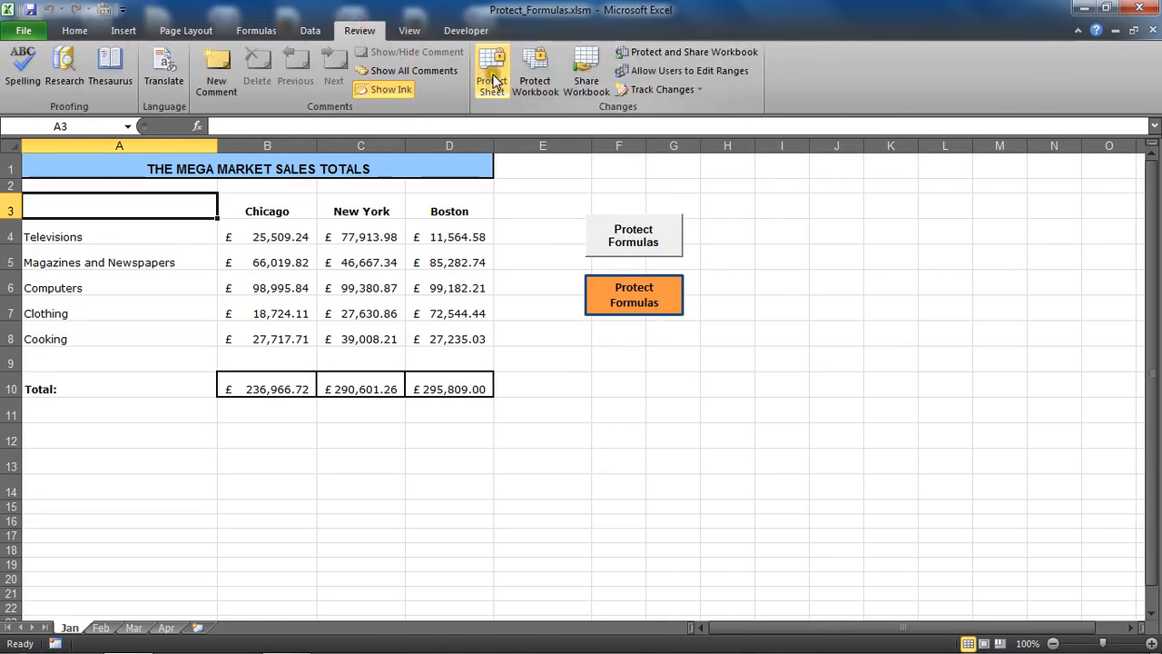
pyautogui.click(781, 257)
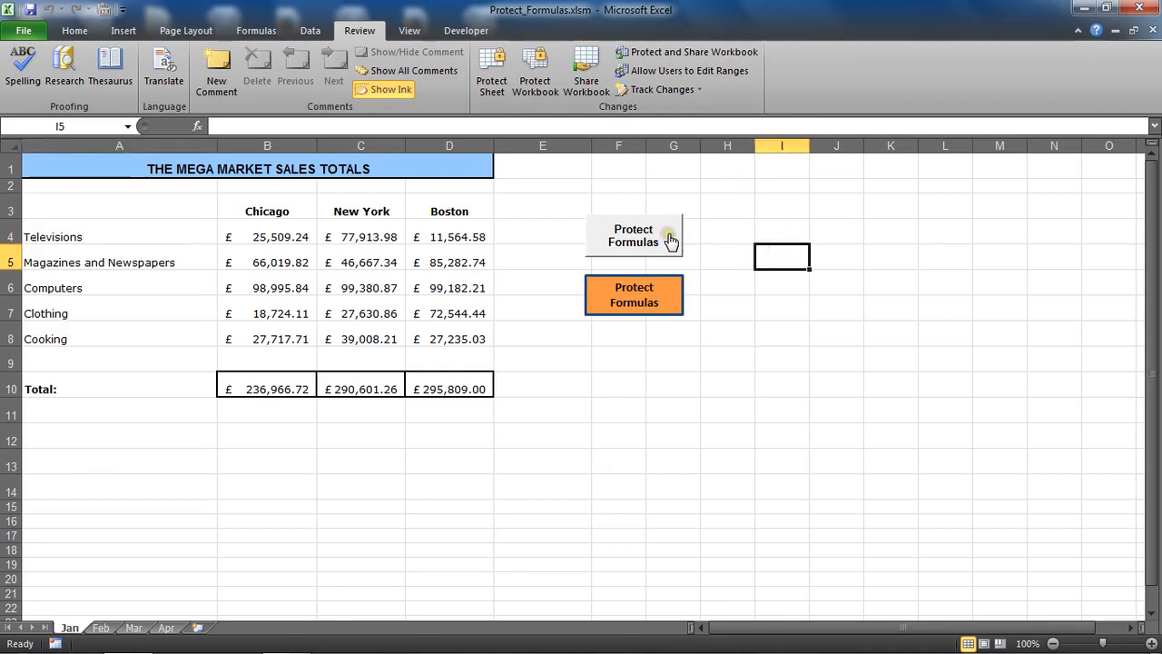
pyautogui.click(632, 235)
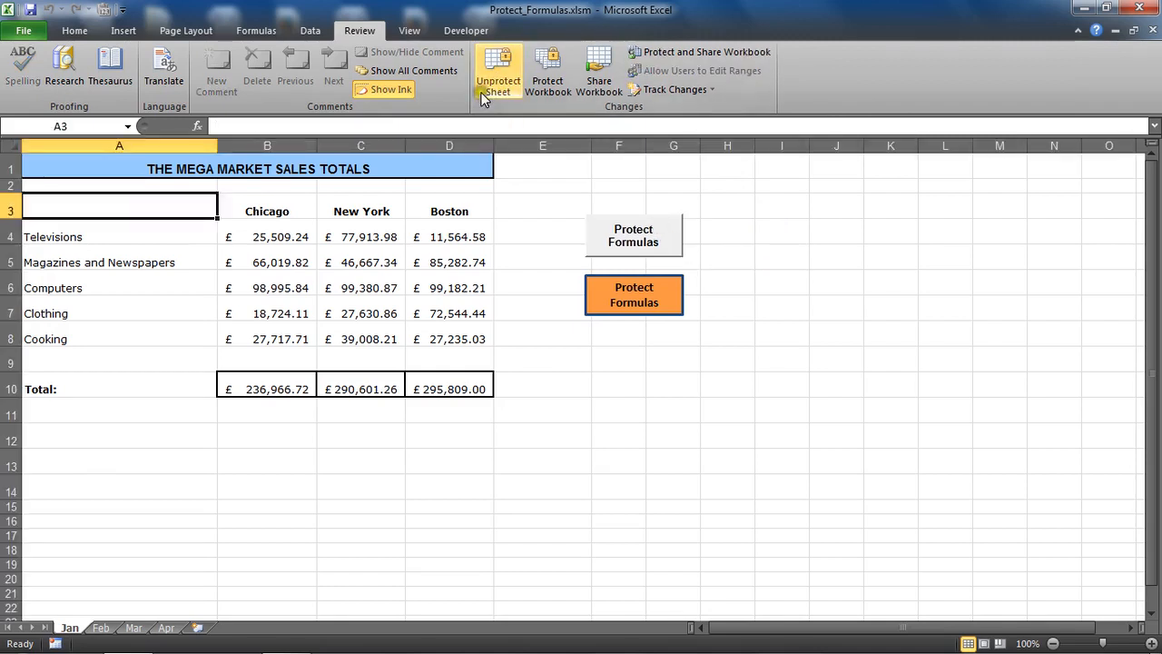
pyautogui.click(498, 73)
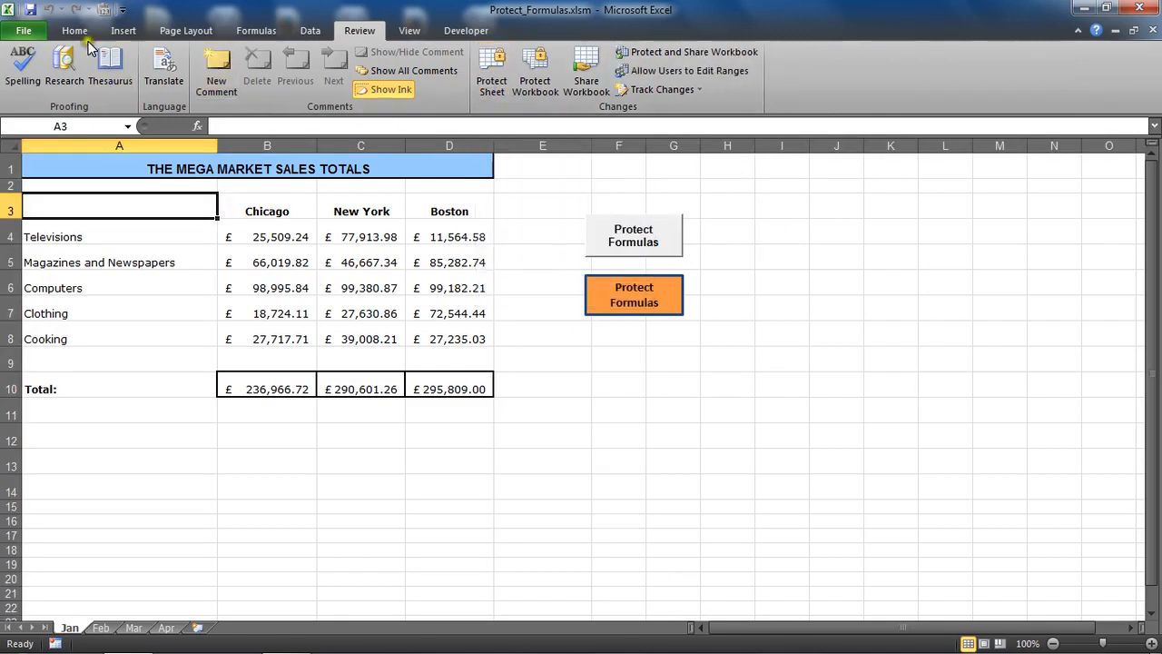
pyautogui.click(74, 30)
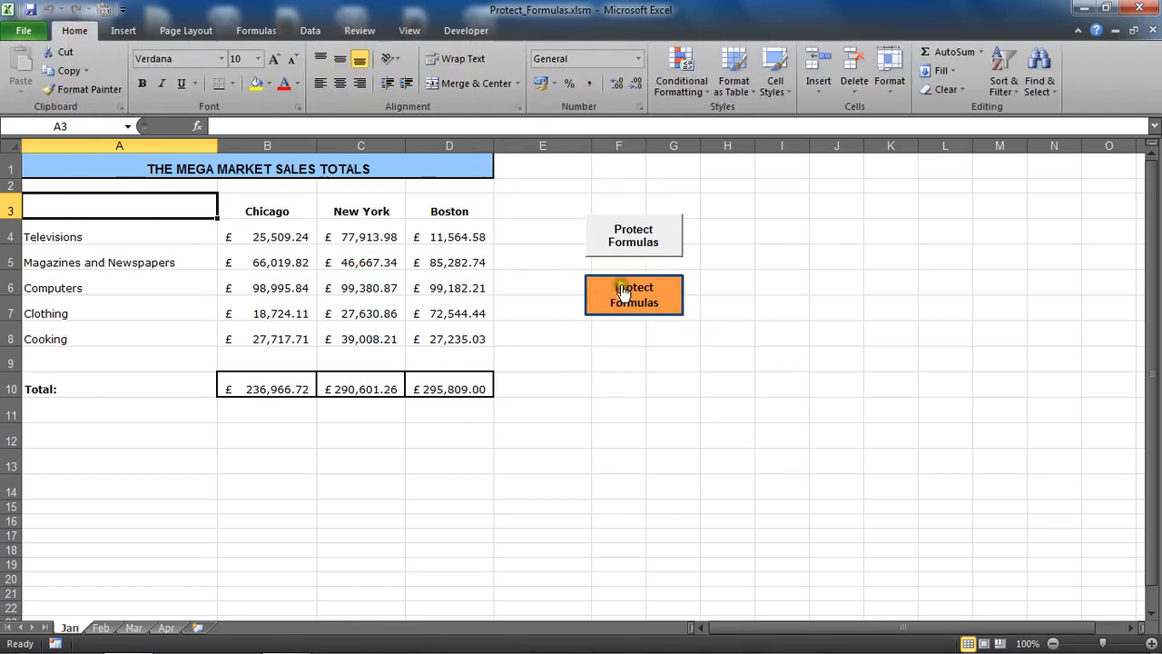
pyautogui.moveTo(721, 402)
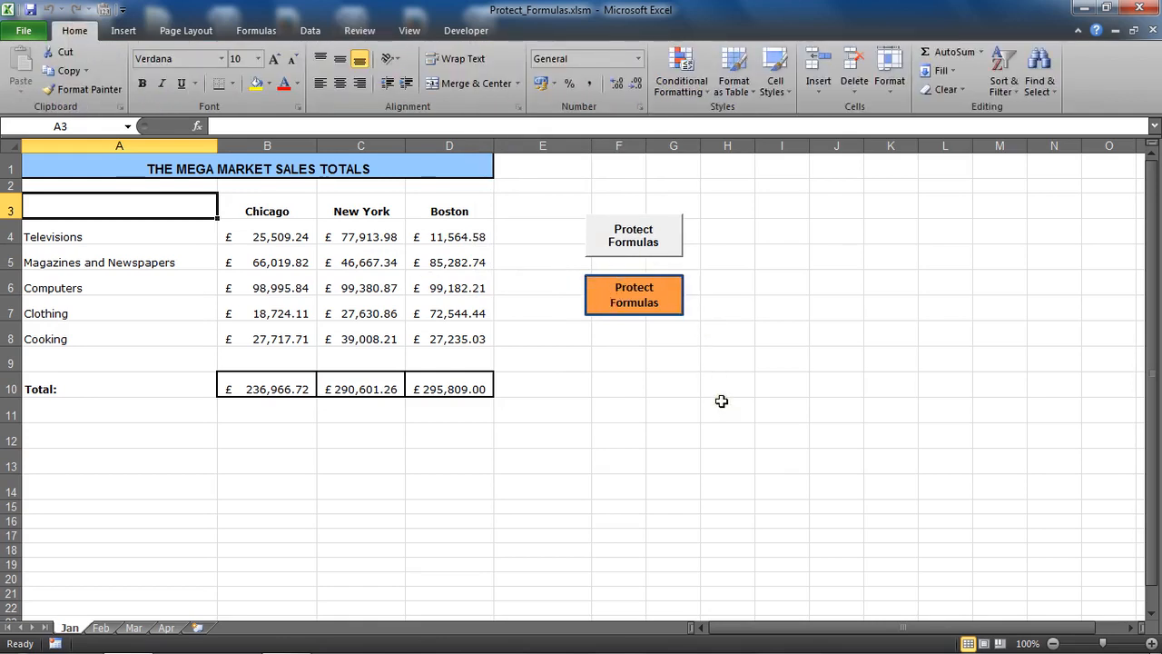